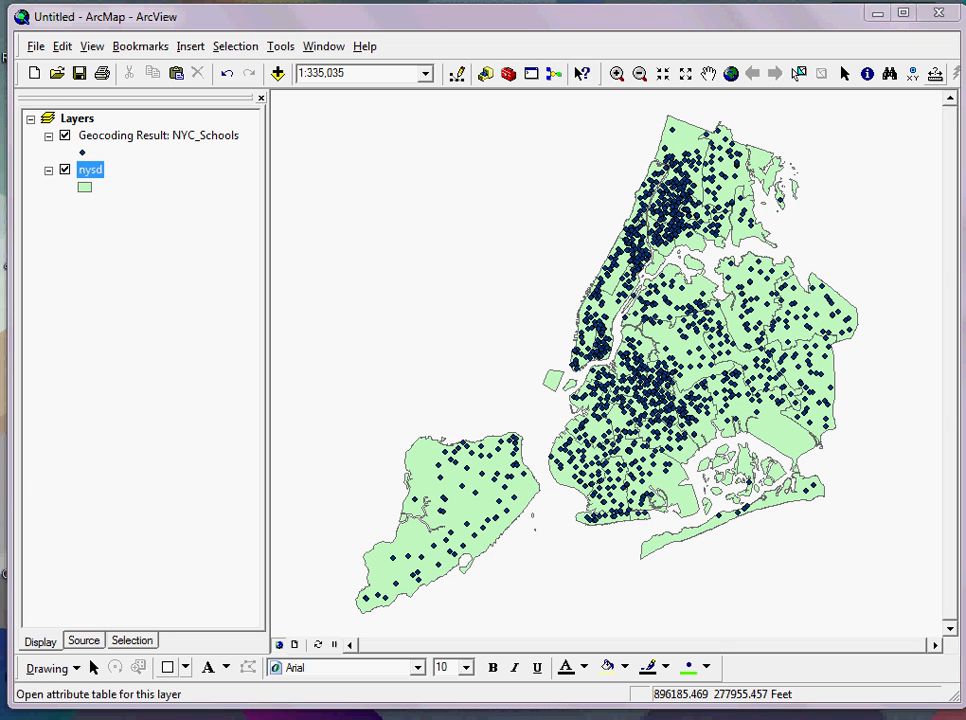
mouse_move(96, 184)
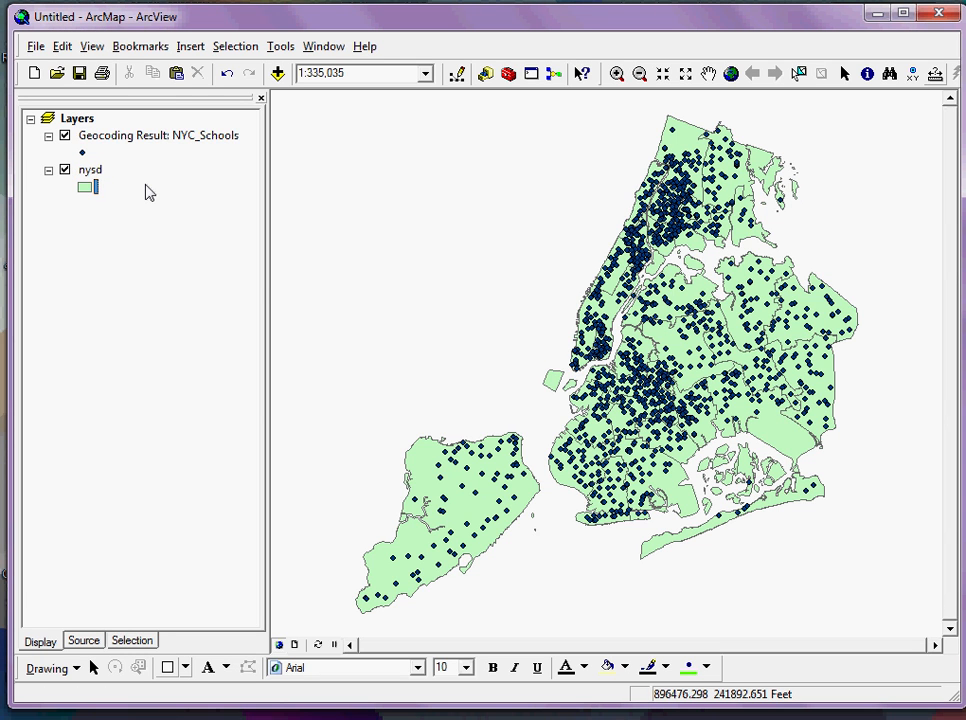
mouse_move(92, 184)
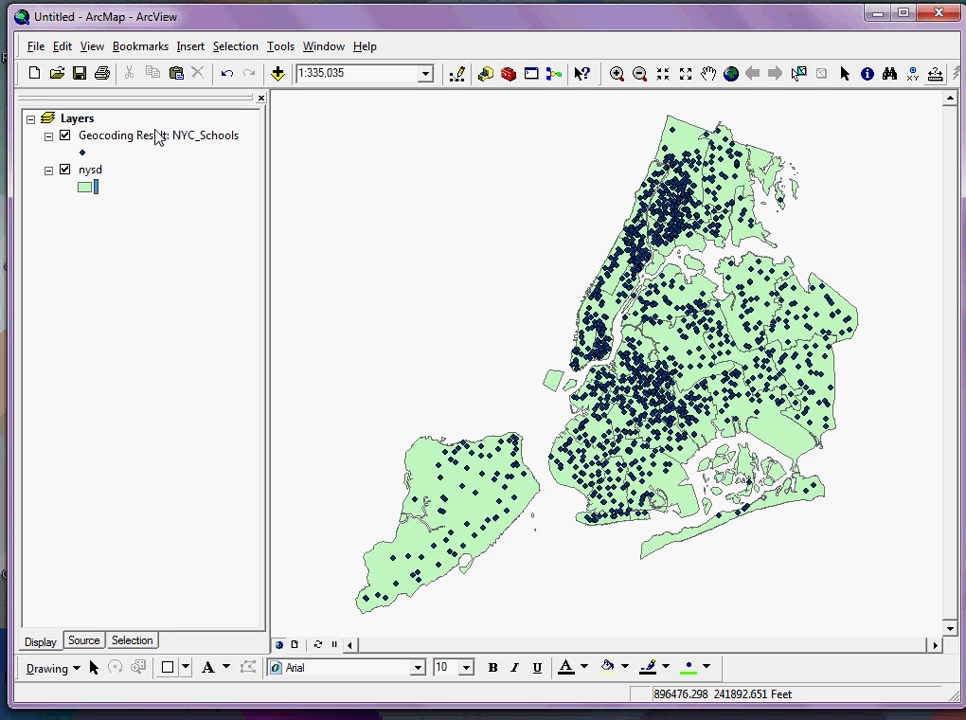
mouse_move(132, 138)
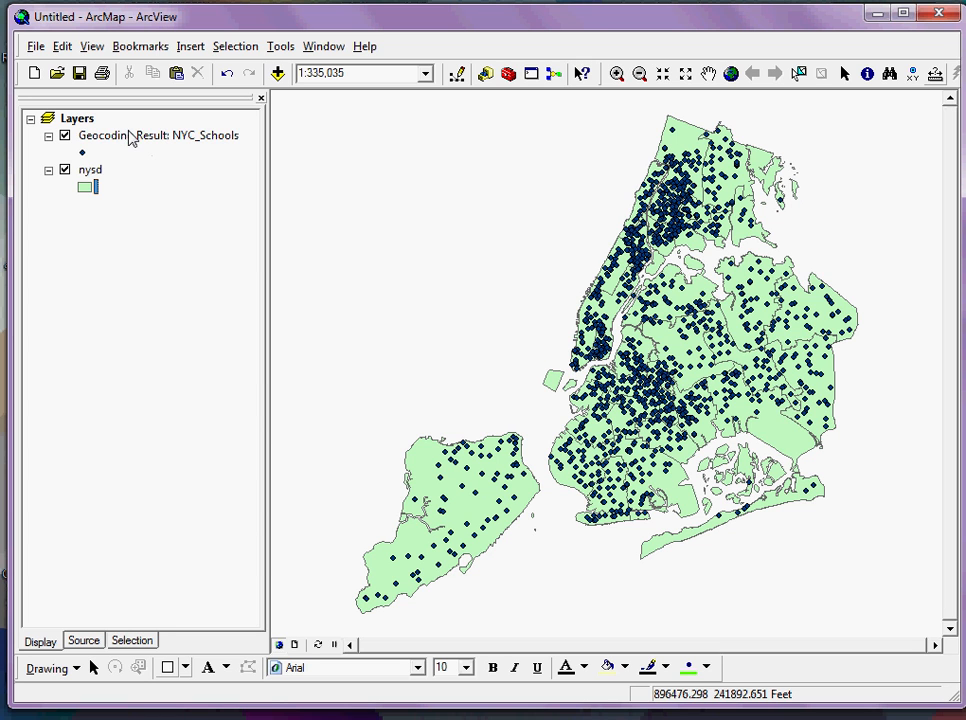
mouse_move(118, 144)
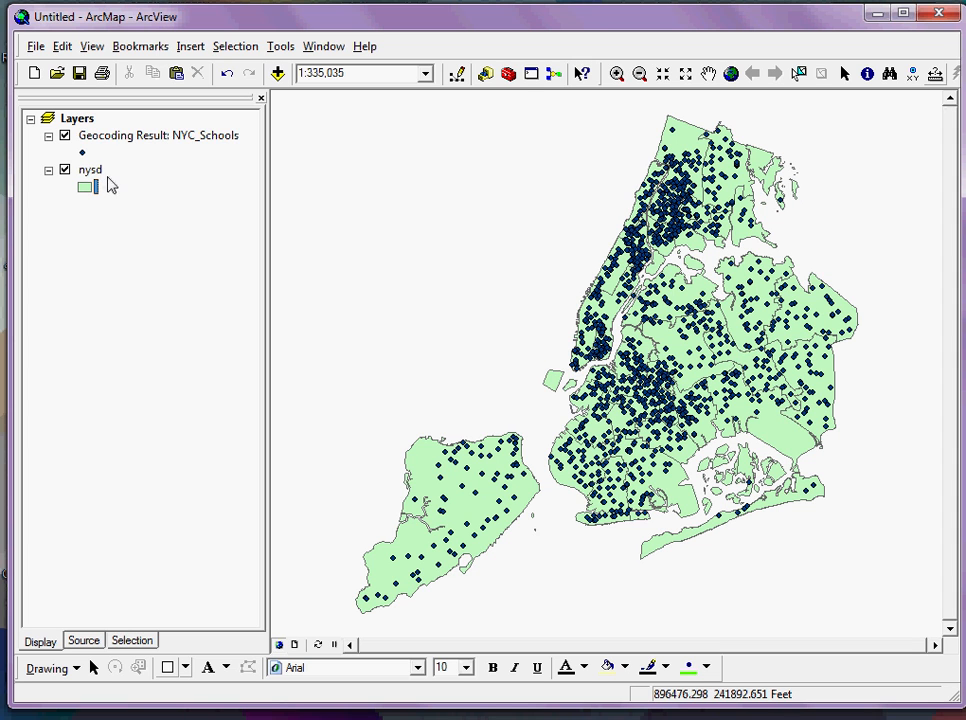
mouse_move(444, 596)
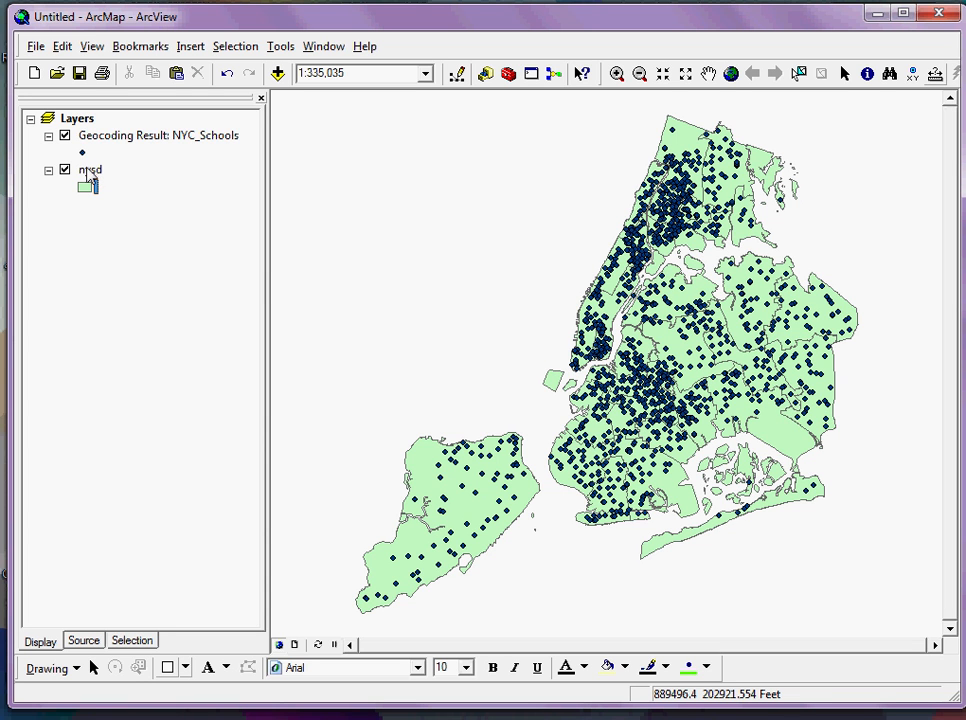
- Open the Join Data dialog for the nysd district layer via Joins and Relates
right_click(88, 168)
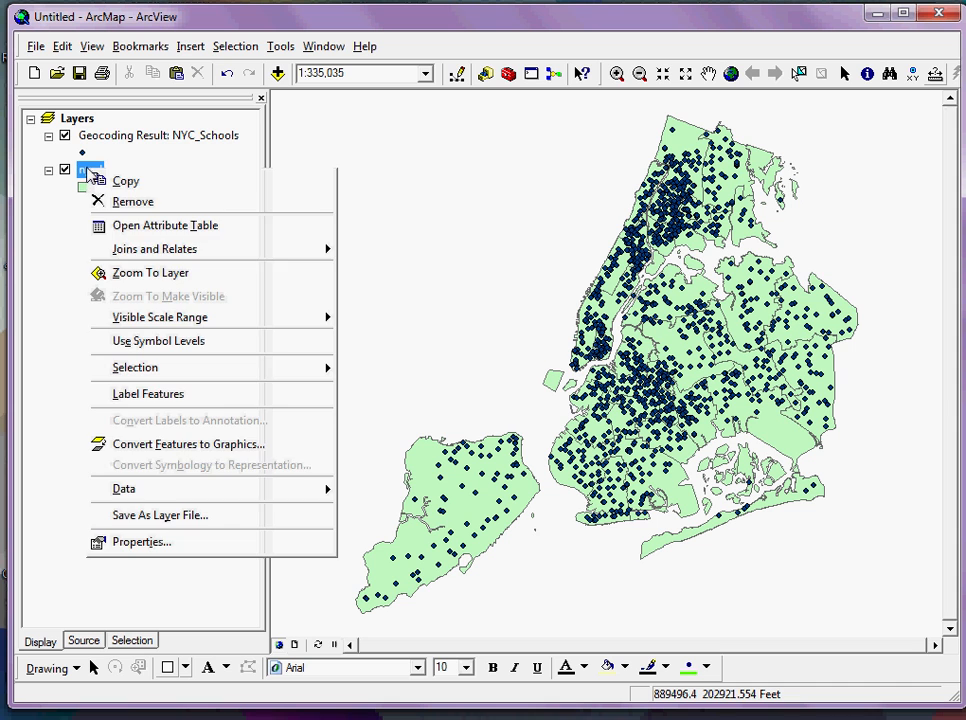
mouse_move(156, 248)
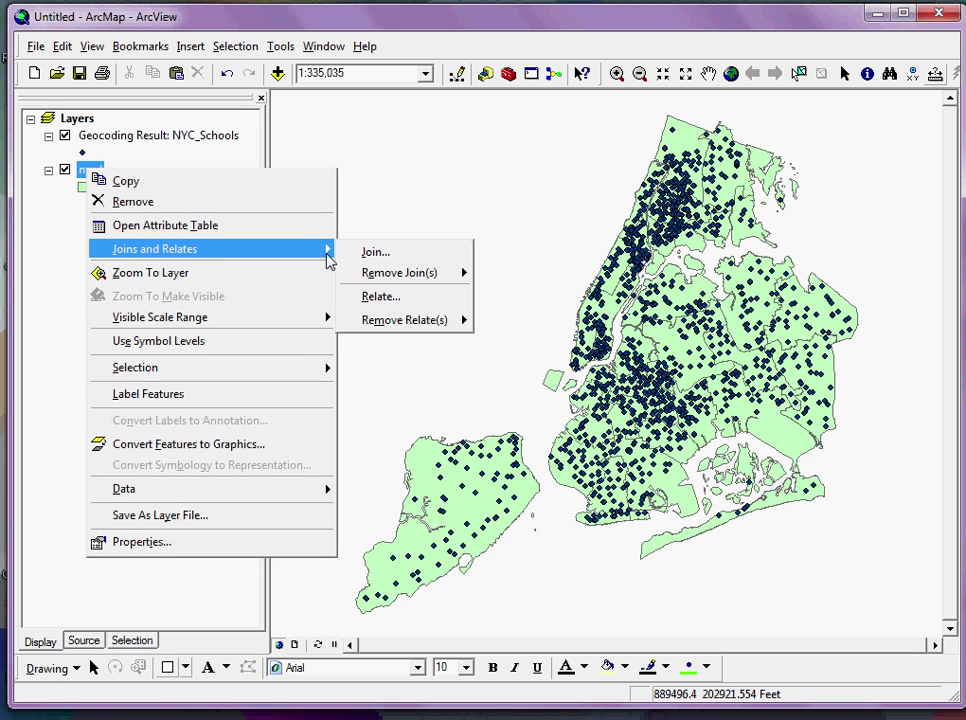
mouse_move(376, 252)
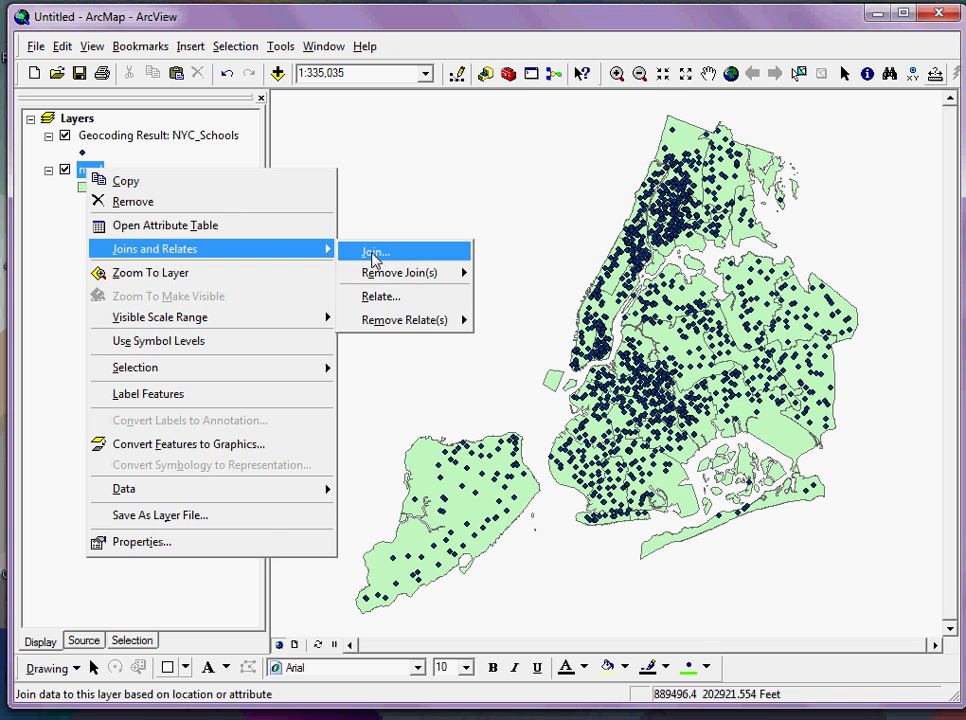
click(368, 252)
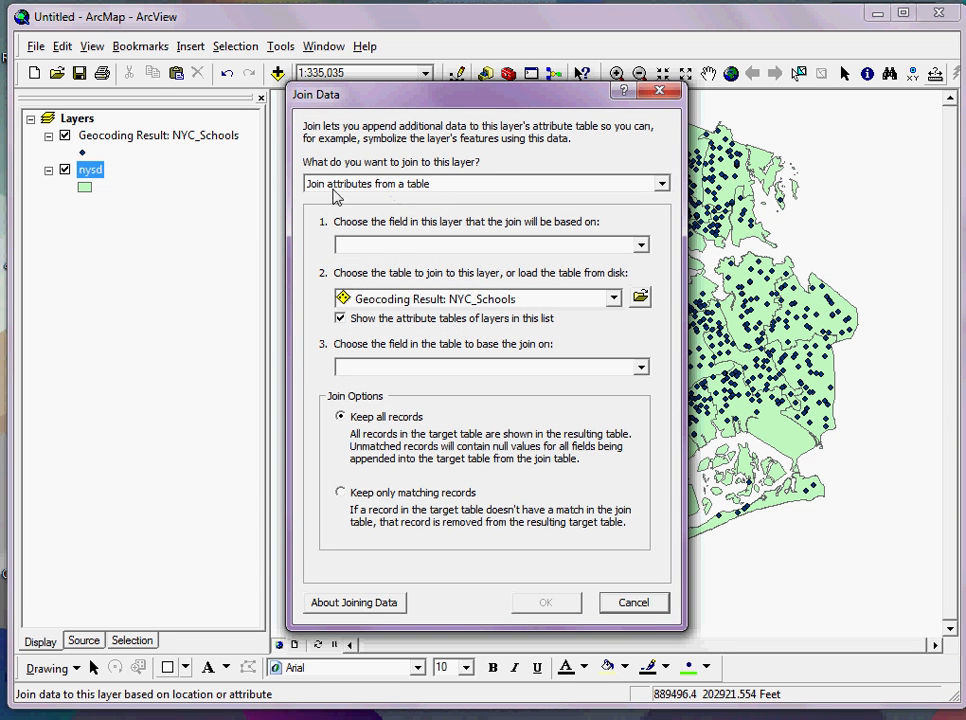
mouse_move(644, 194)
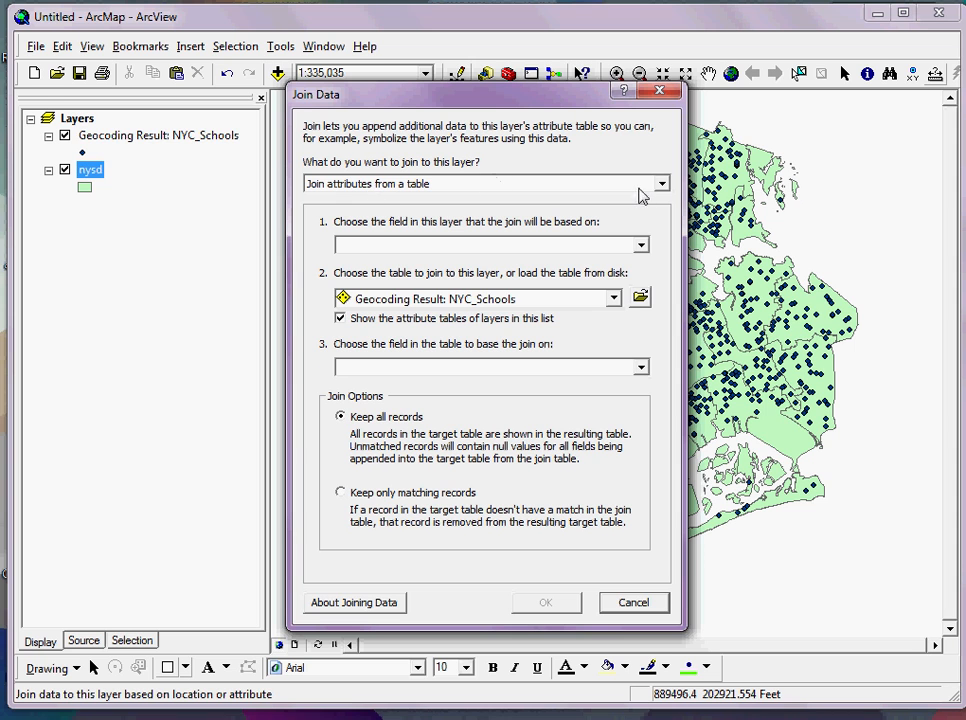
- Set a spatial join of NYC_Schools into districts with Sum, output named NYC_School_Districts_w_School_Counts
click(662, 184)
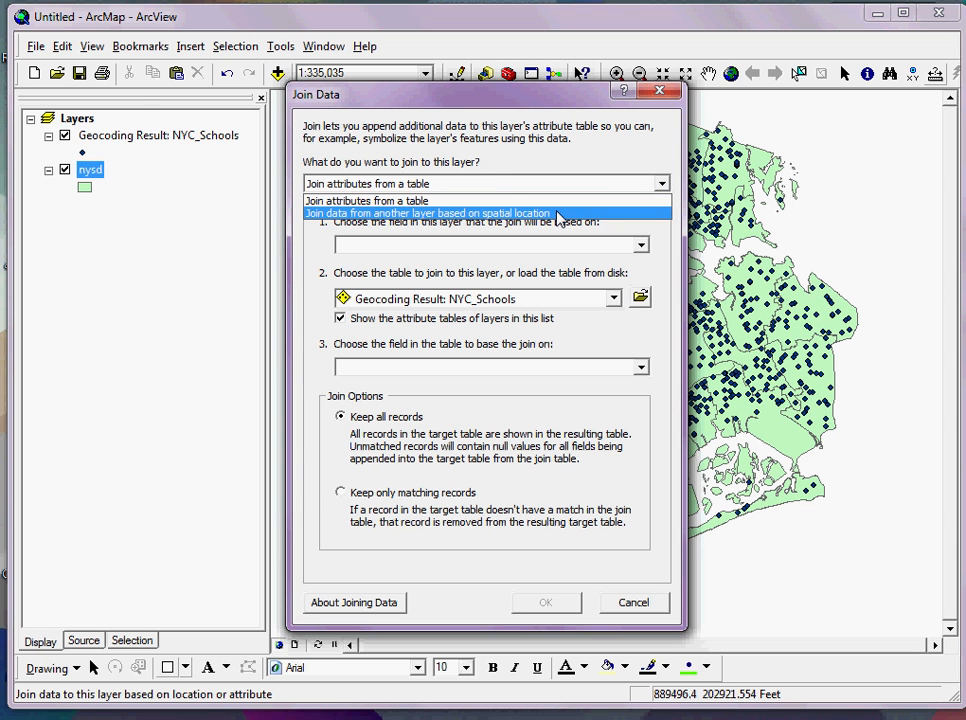
mouse_move(584, 216)
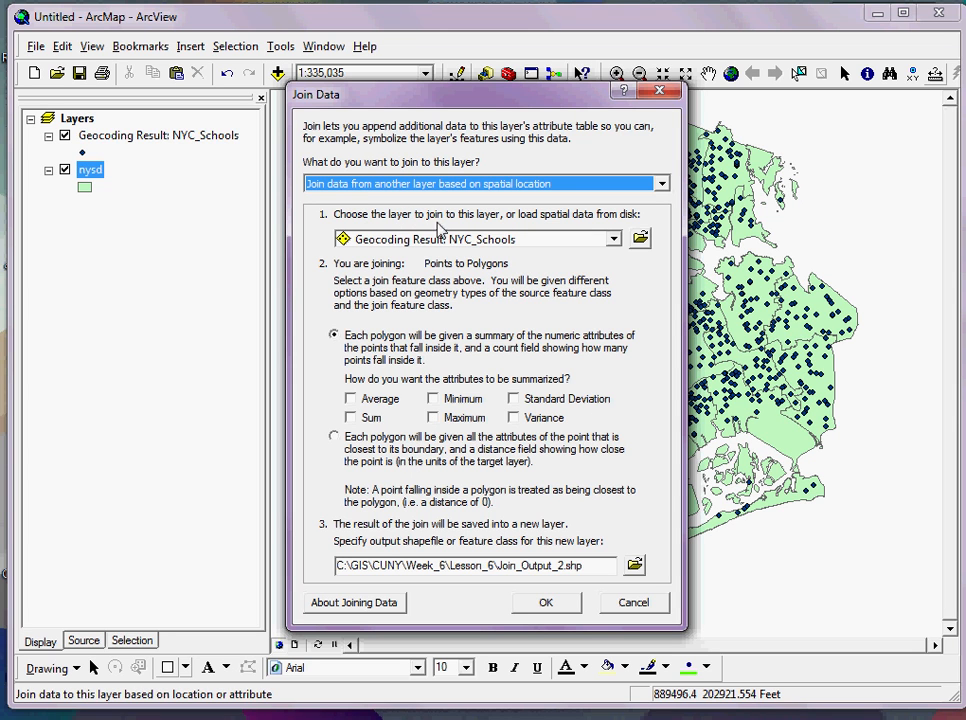
mouse_move(536, 244)
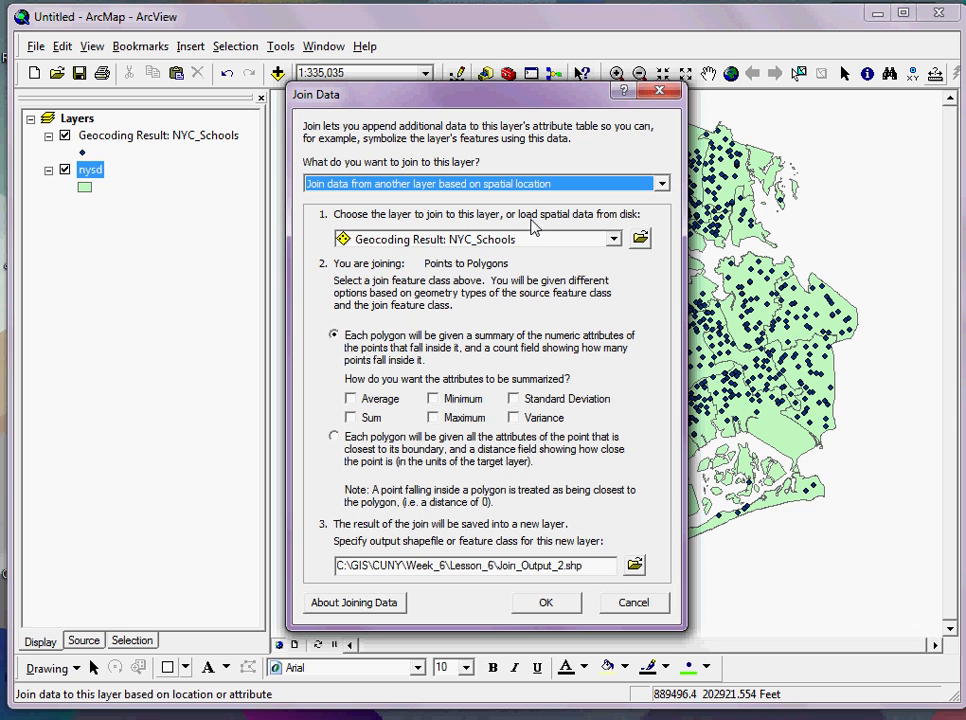
mouse_move(416, 248)
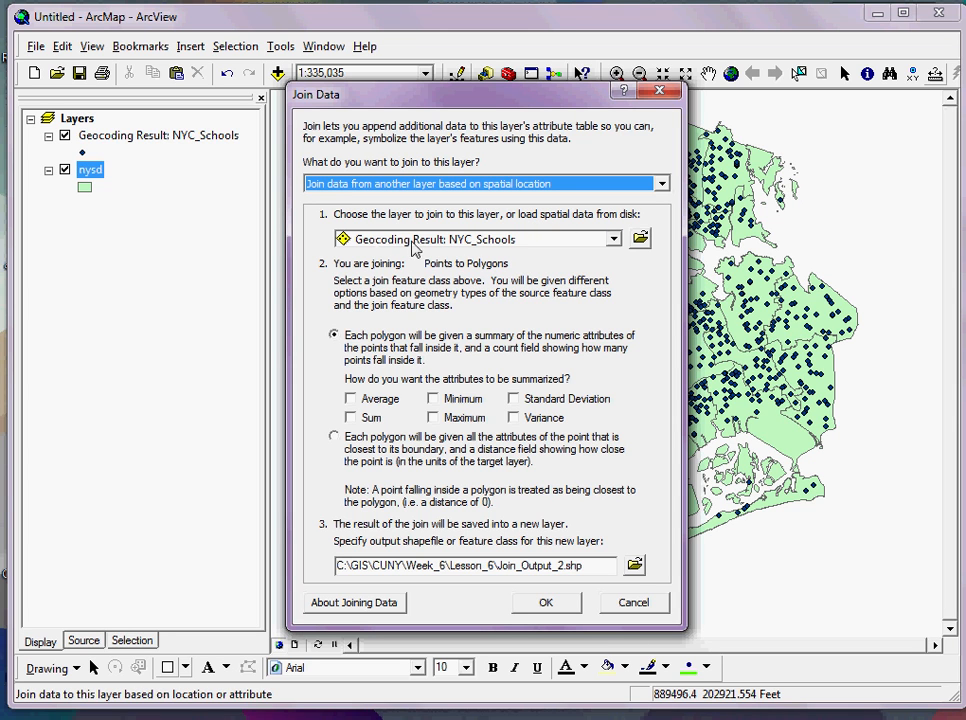
mouse_move(470, 290)
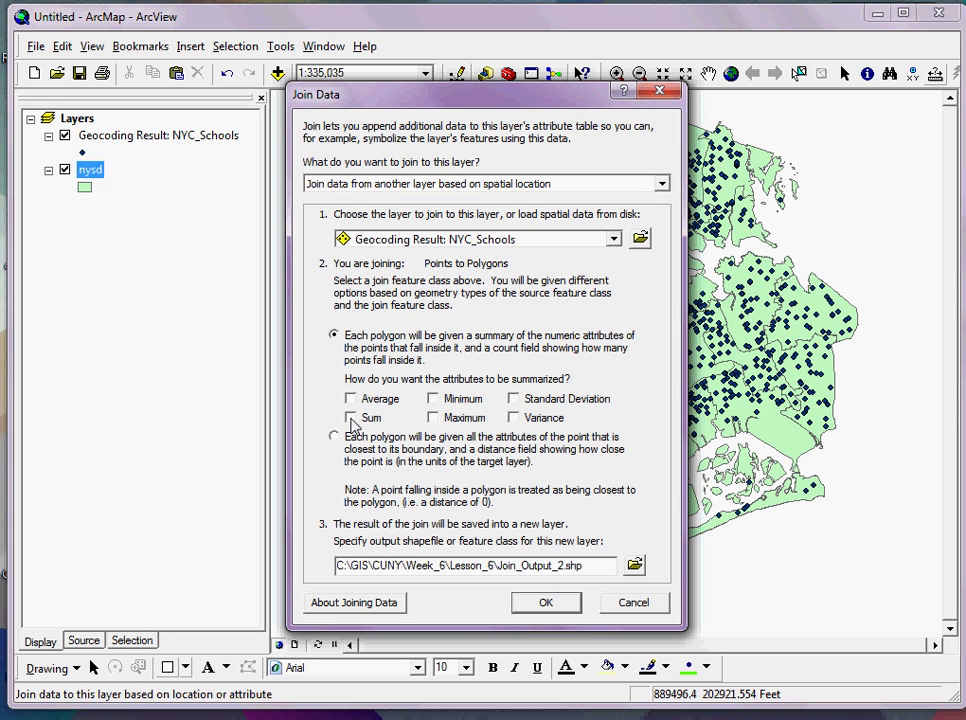
click(350, 418)
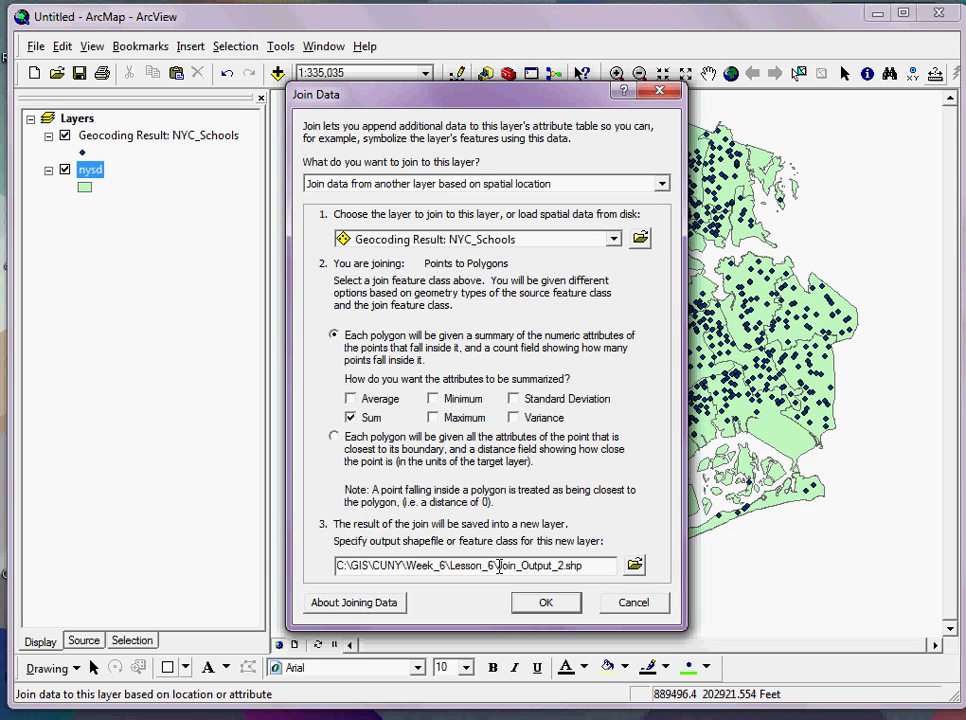
double_click(536, 564)
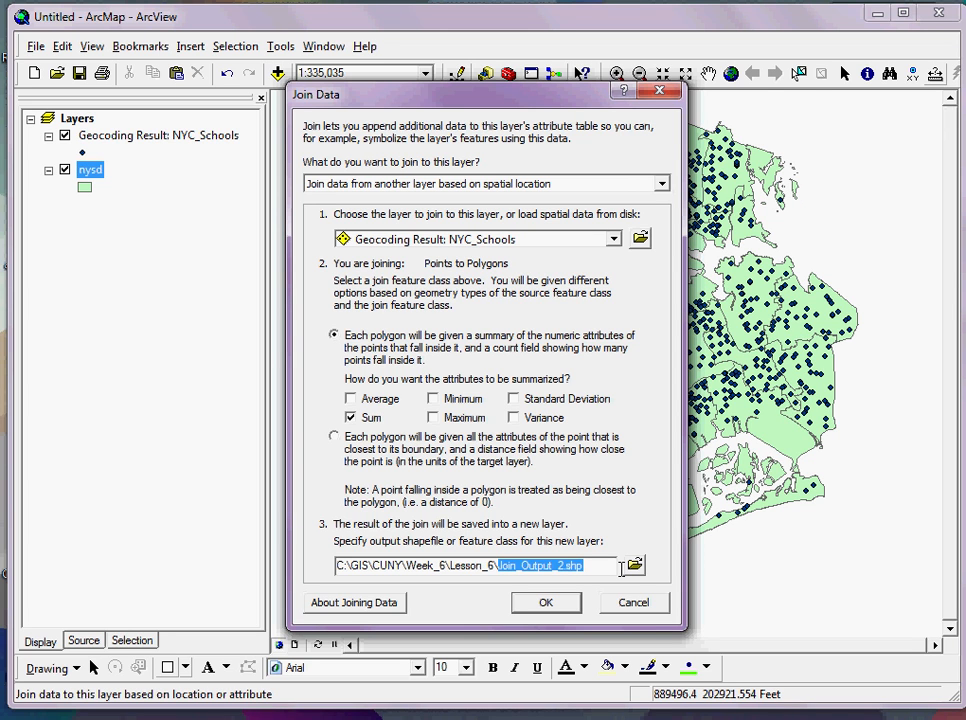
text(NYC_School)
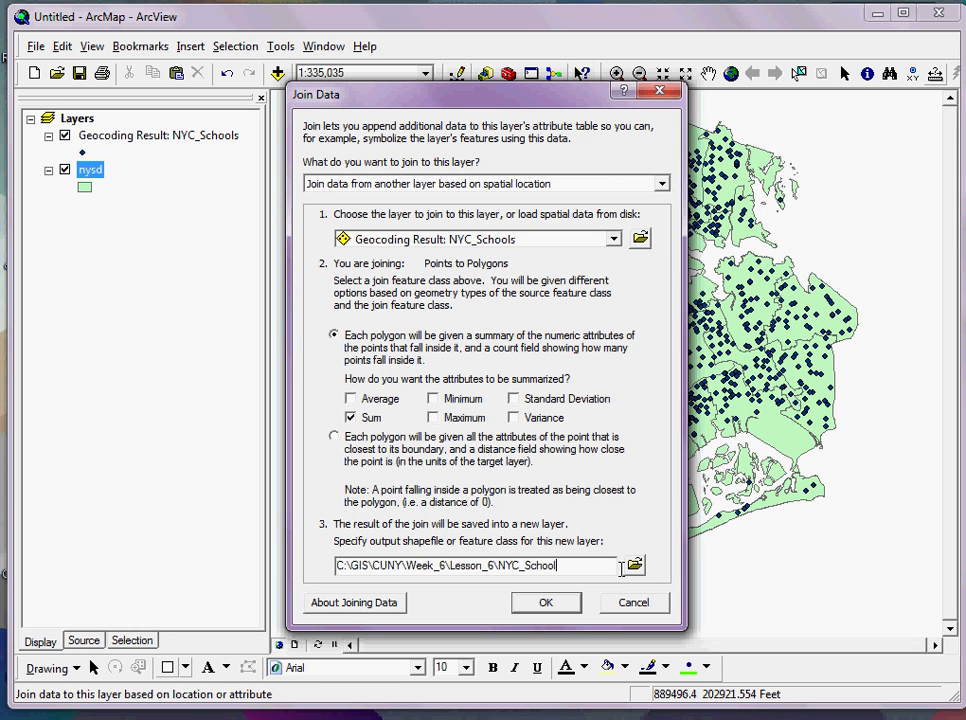
text(_Districts_w_School_Counts)
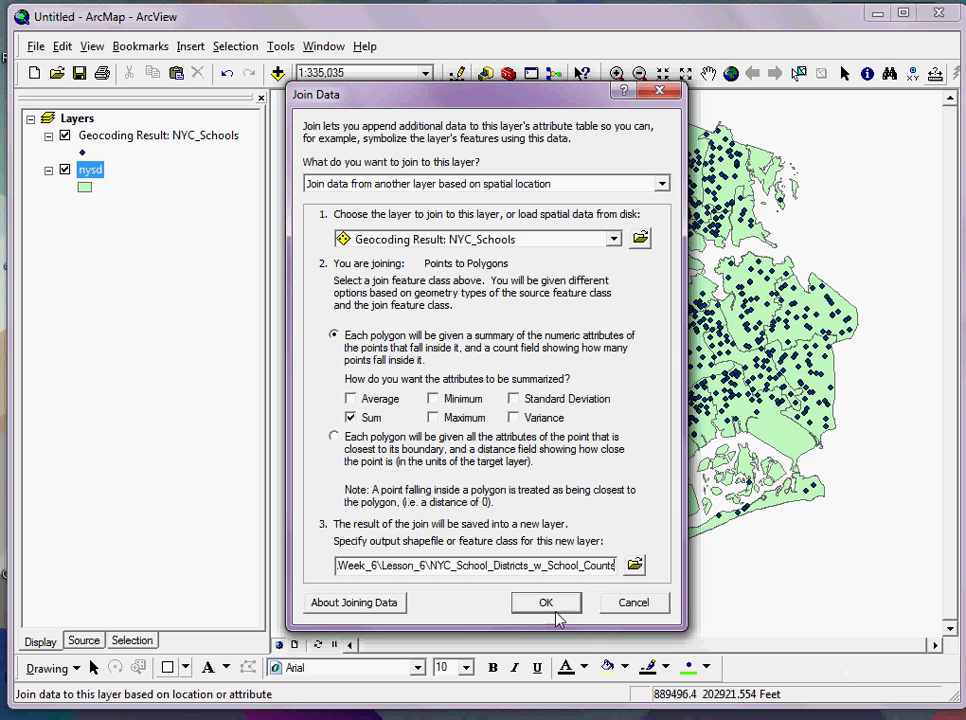
- Run the spatial join, adding NYC_School_Districts_w_School_Counts to the map
click(546, 602)
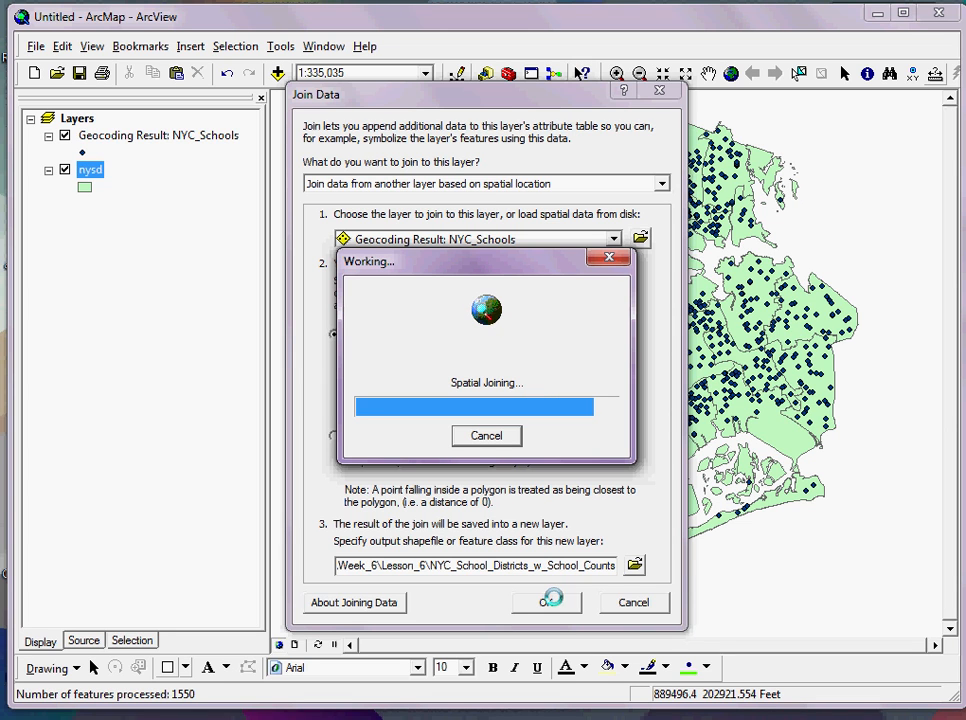
click(546, 602)
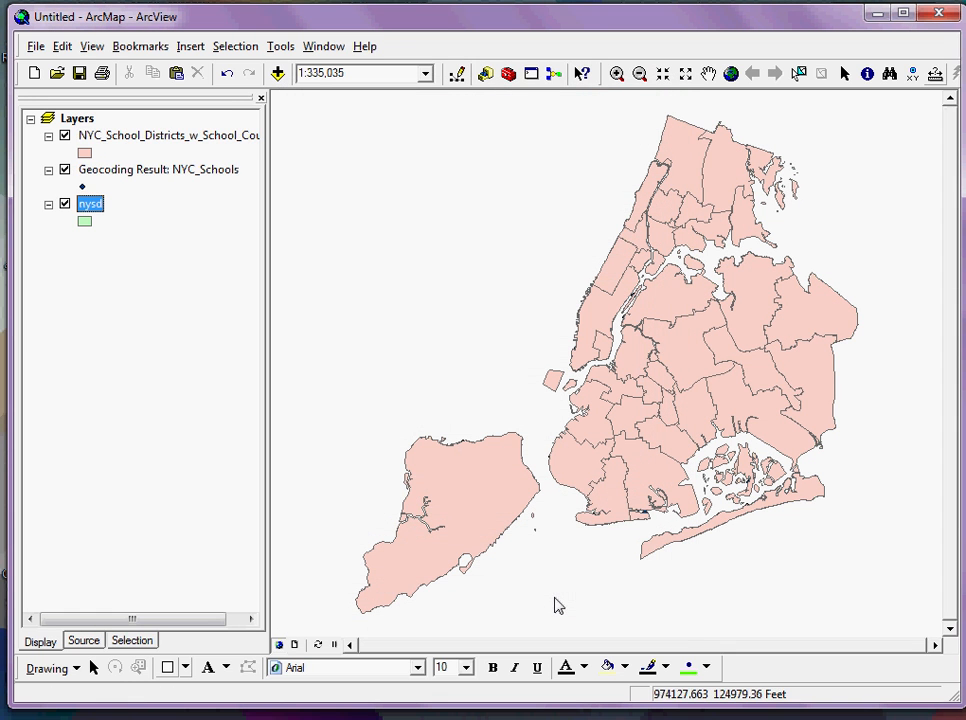
click(168, 134)
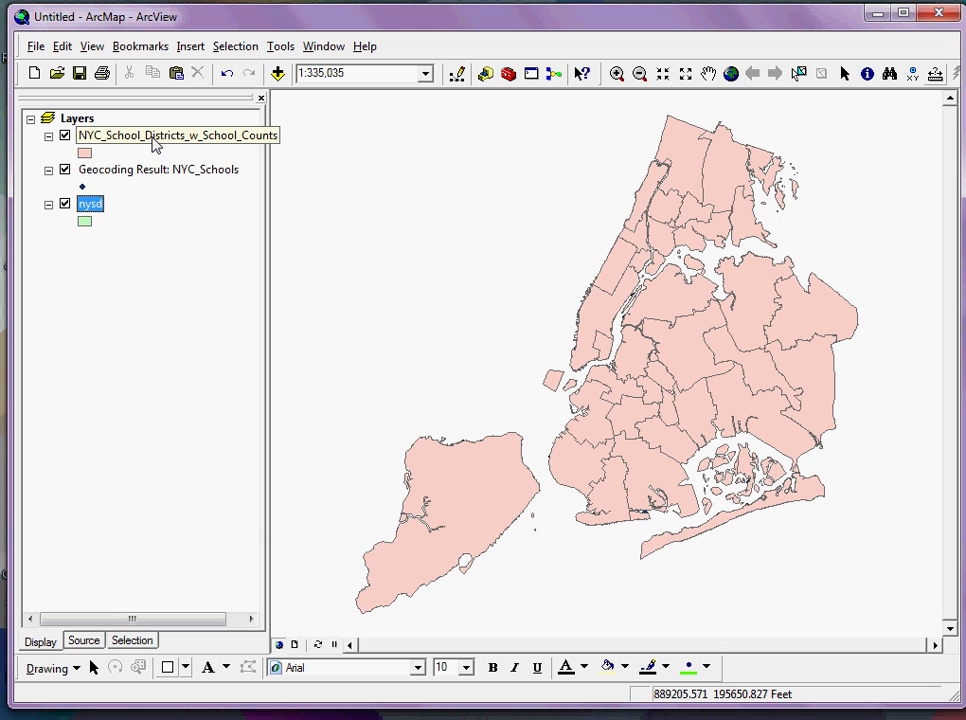
- View the joined district layer's attribute table and inspect the Count_ field
right_click(152, 144)
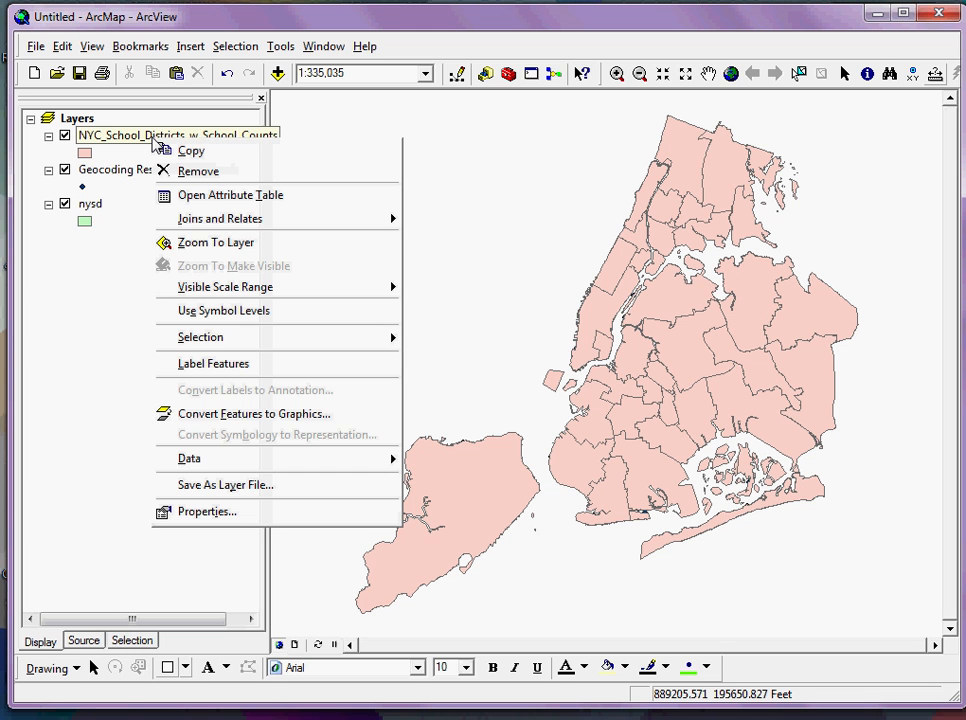
mouse_move(198, 172)
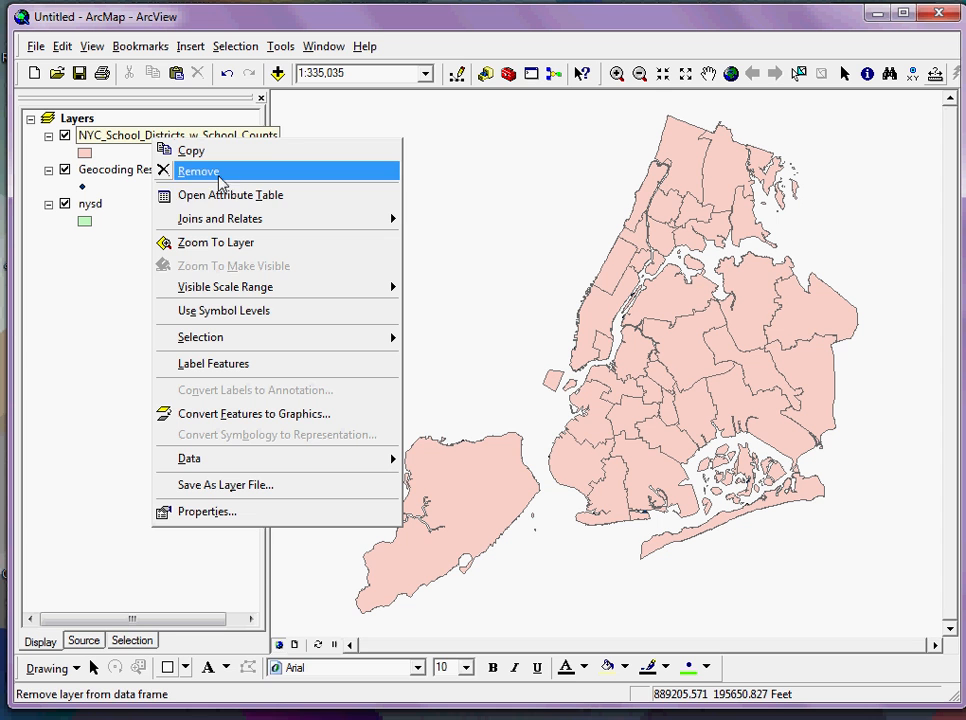
mouse_move(230, 194)
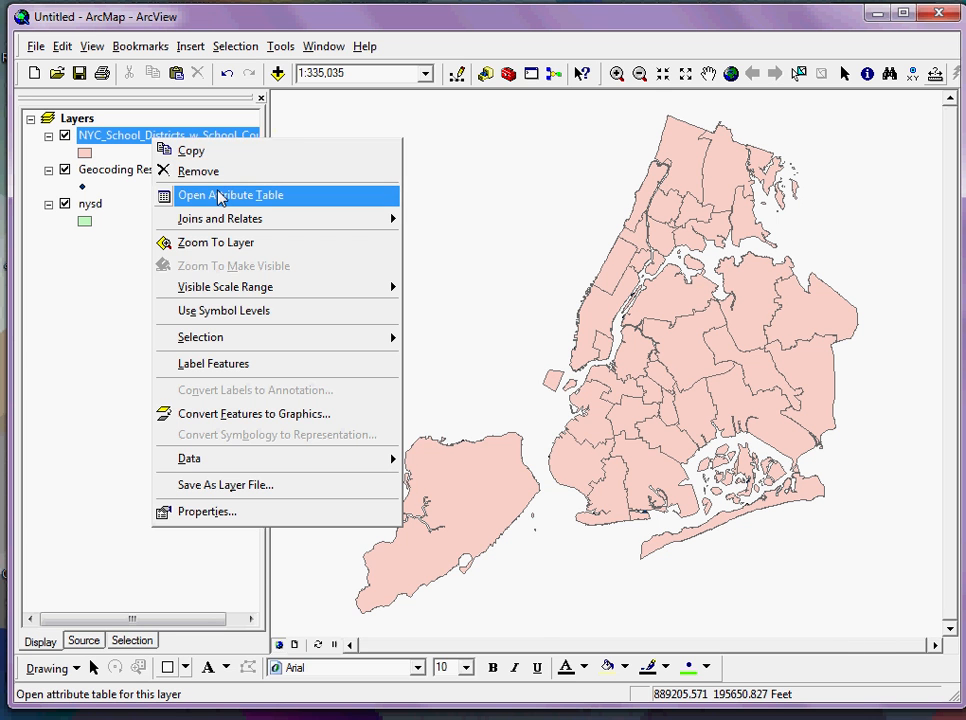
click(228, 196)
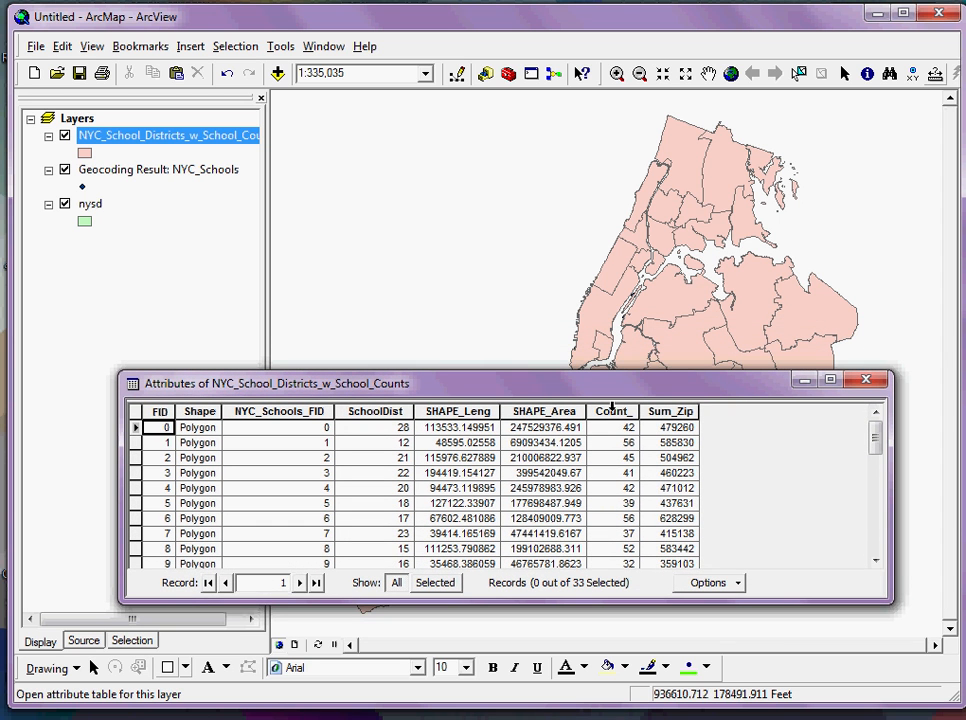
mouse_move(422, 424)
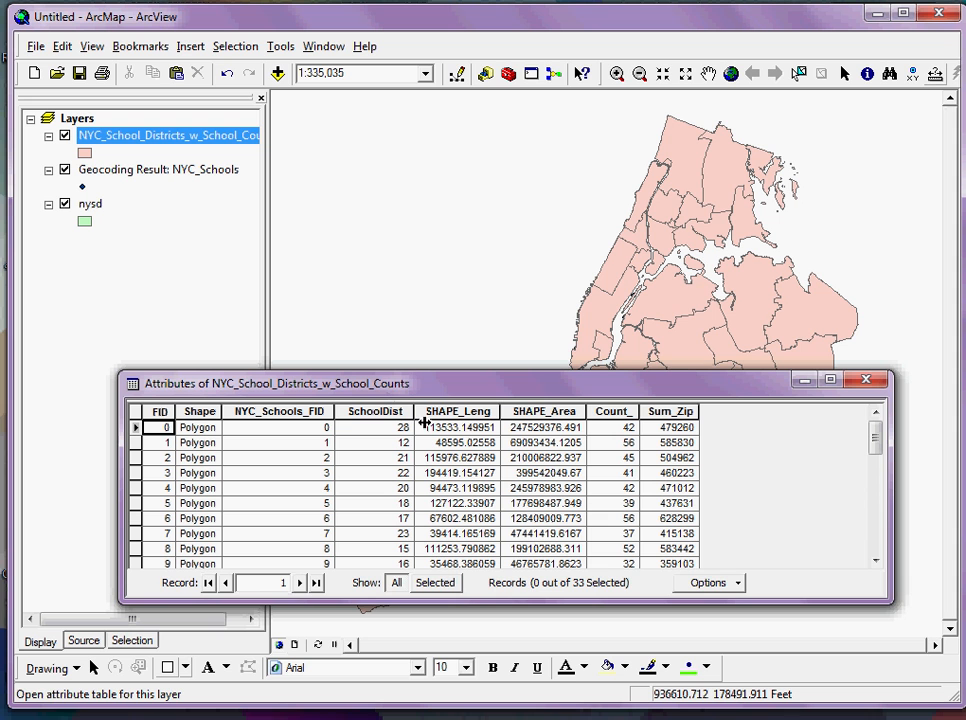
click(612, 412)
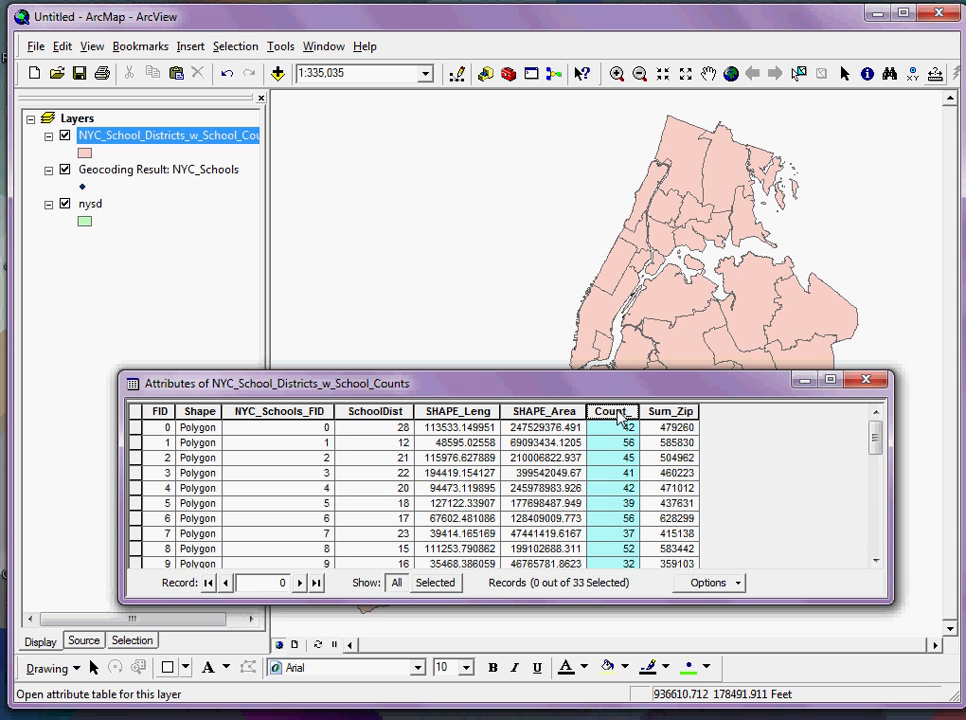
mouse_move(608, 390)
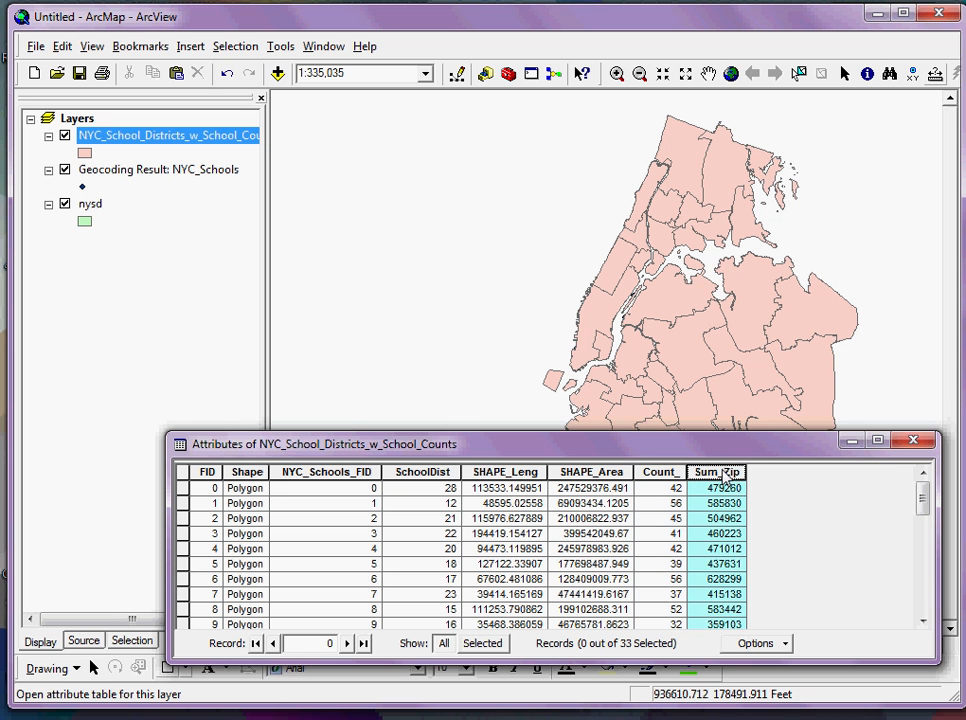
- Delete the Sum_Zip field from the districts table and close the table
right_click(716, 472)
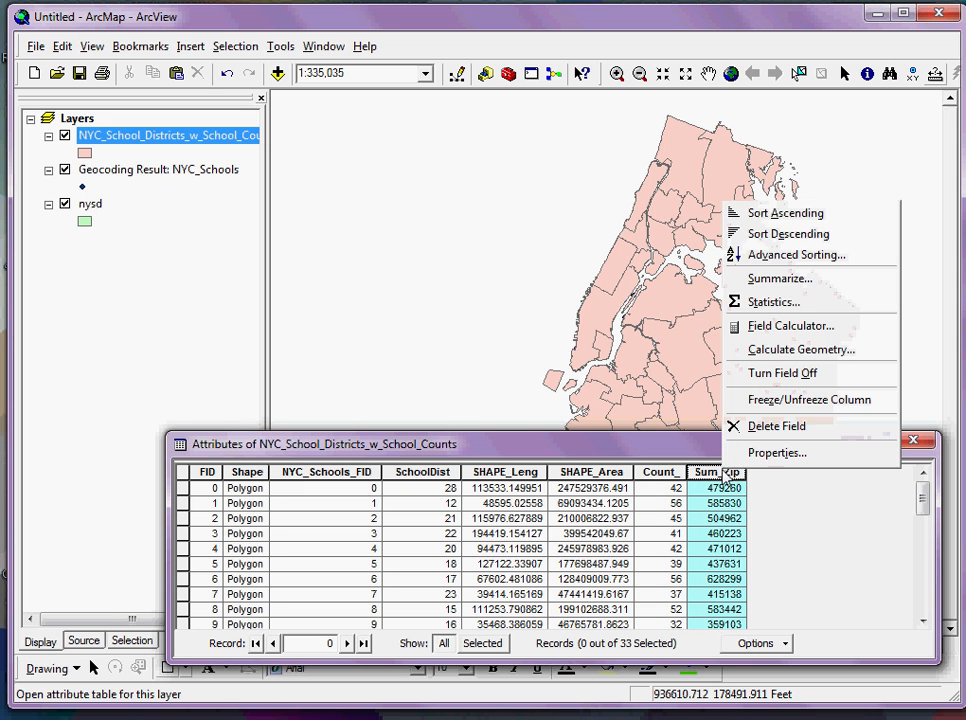
mouse_move(776, 426)
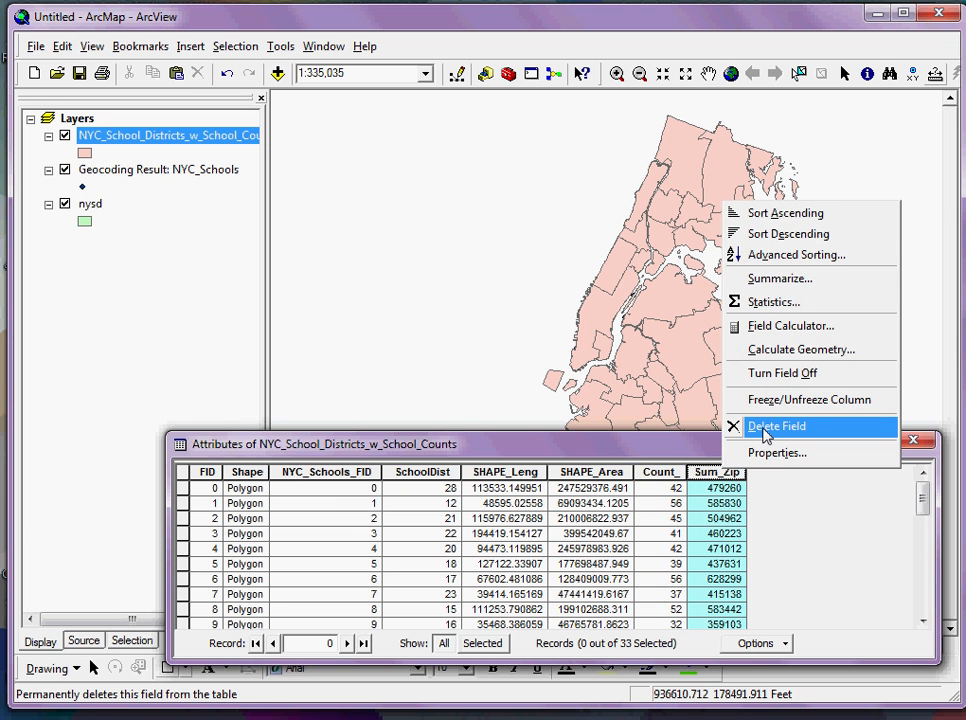
click(776, 424)
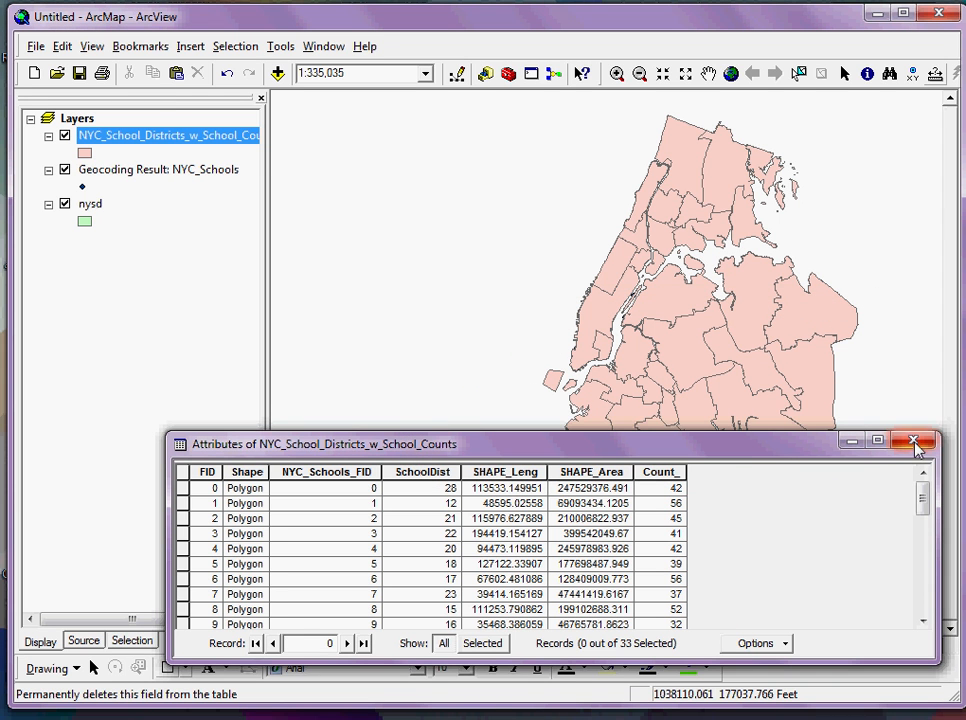
click(912, 440)
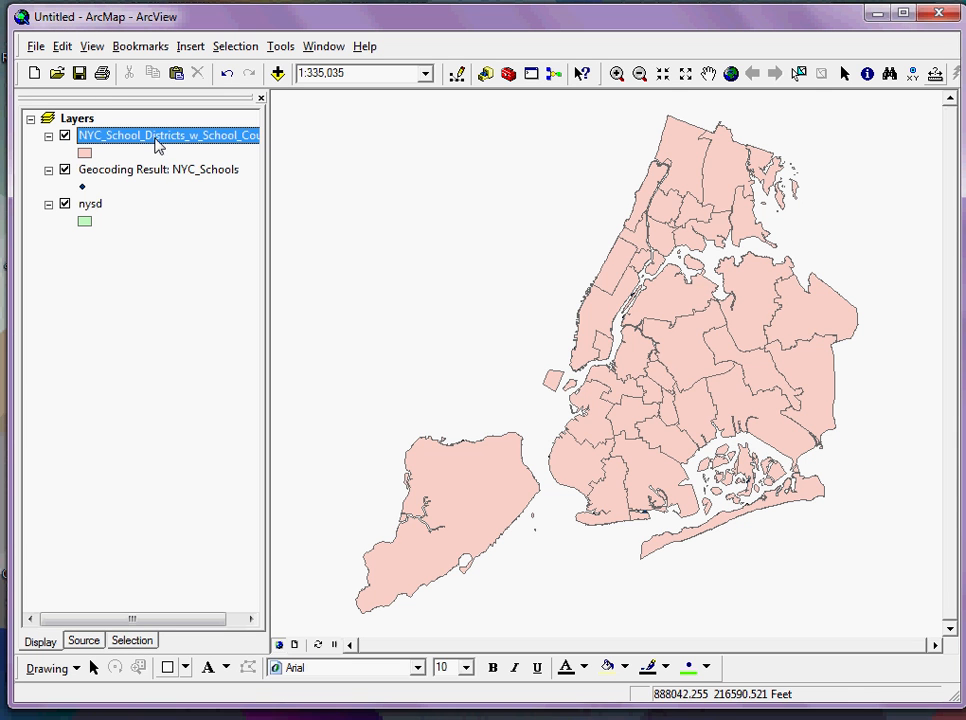
- Symbolize districts with five graduated purple classes on the Count_ field
double_click(156, 136)
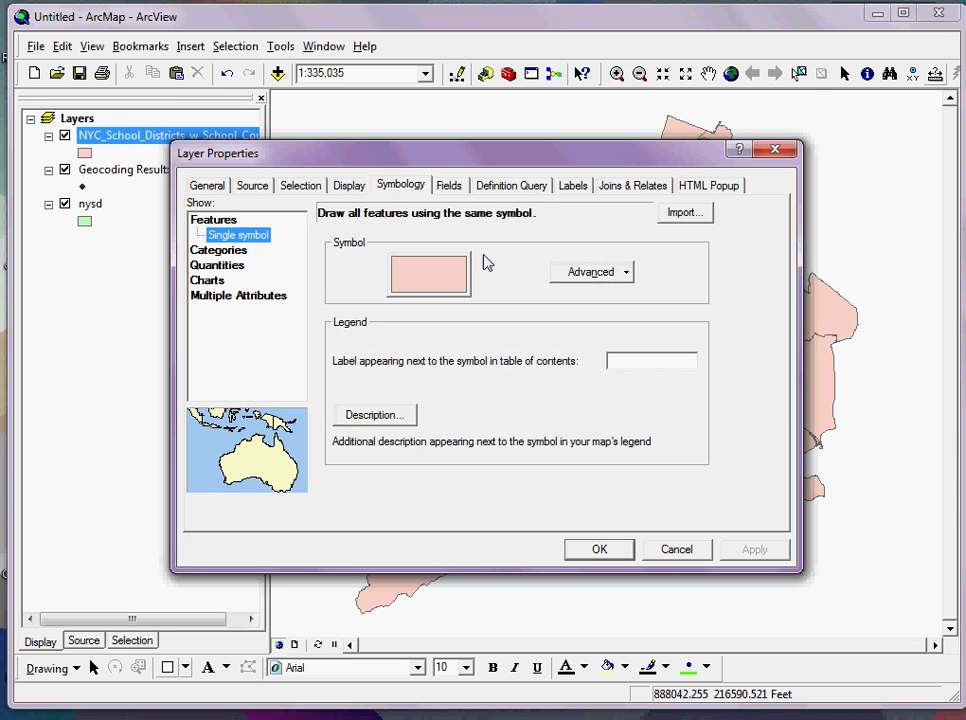
click(246, 264)
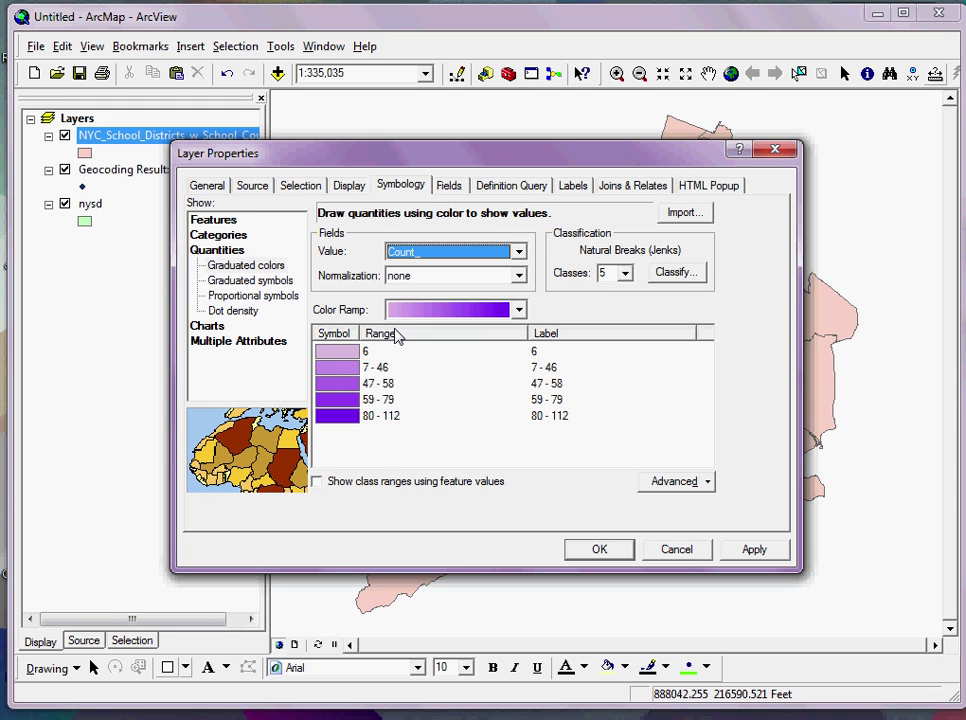
click(598, 548)
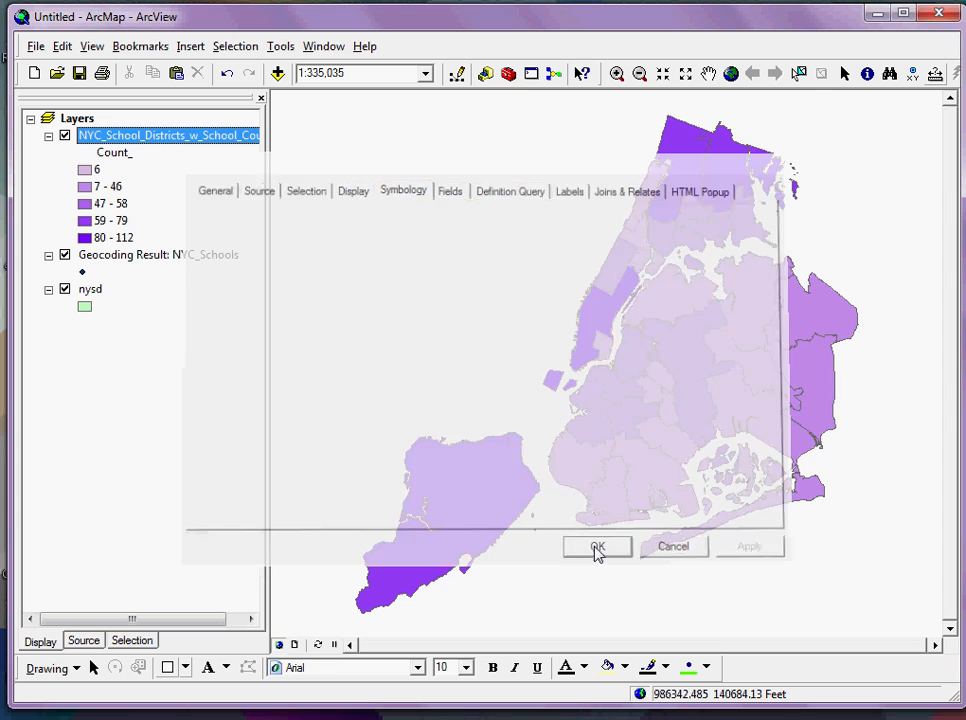
click(596, 546)
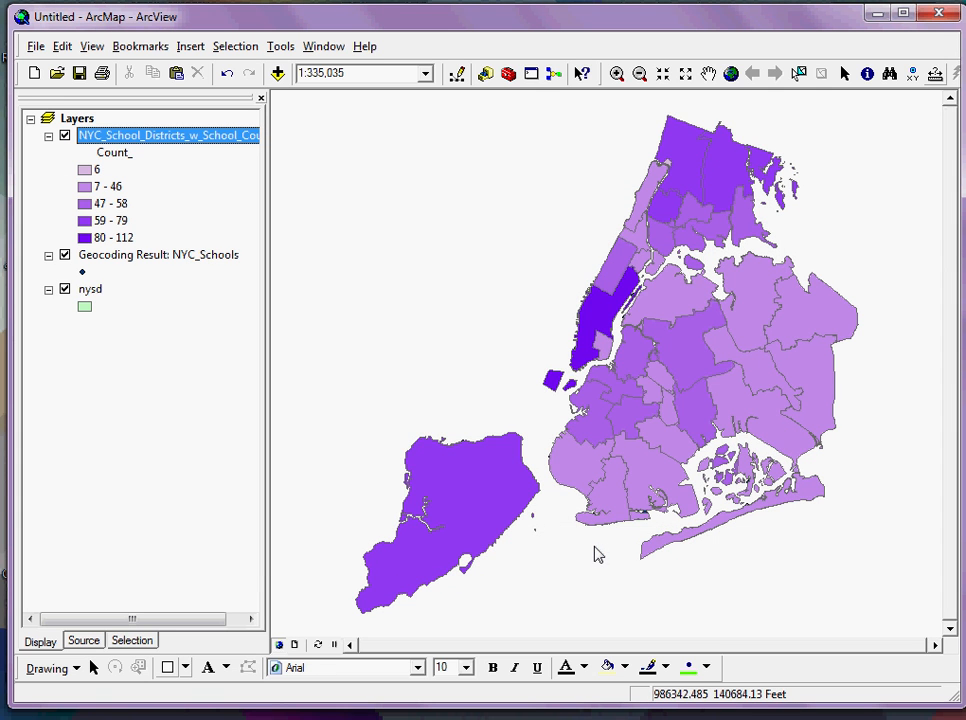
mouse_move(94, 304)
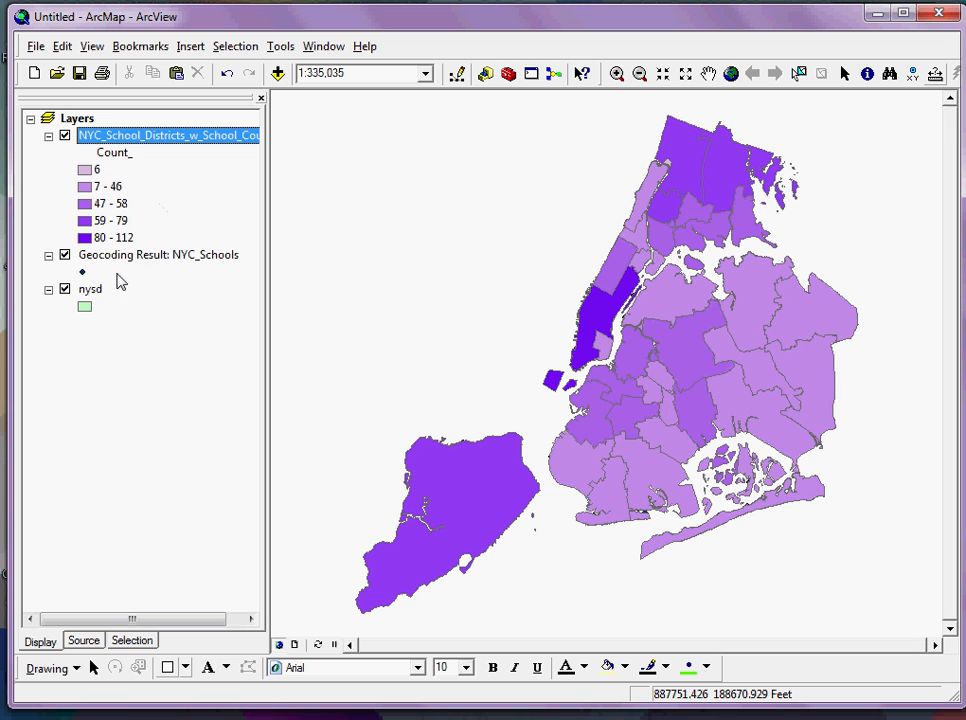
mouse_move(84, 312)
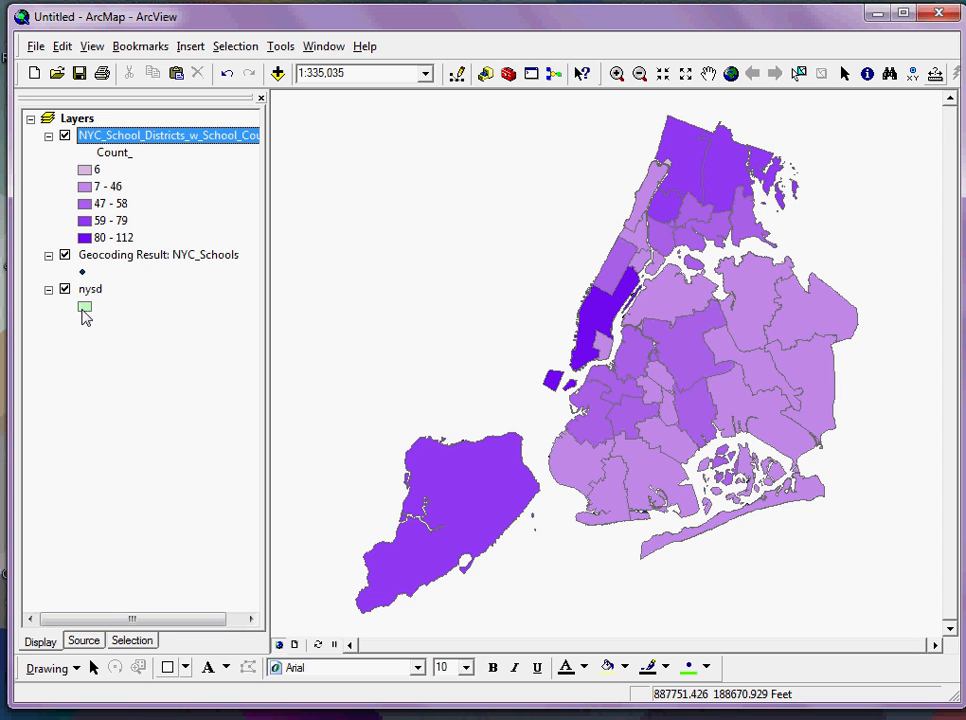
mouse_move(150, 260)
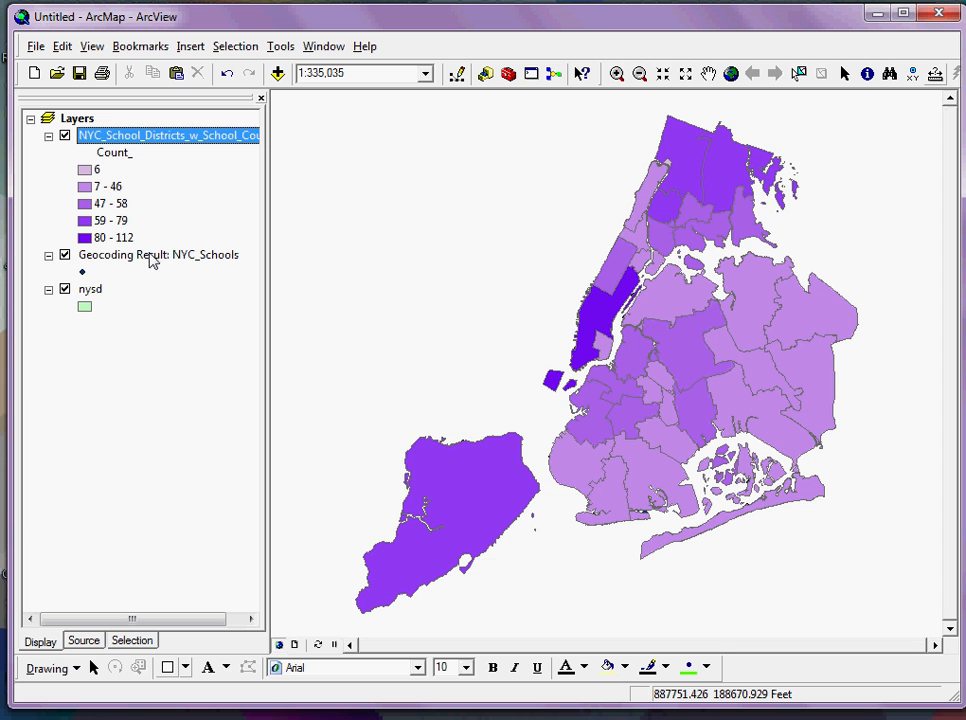
- Bring up the Joins and Relates options for Geocoding Result: NYC_Schools
right_click(156, 254)
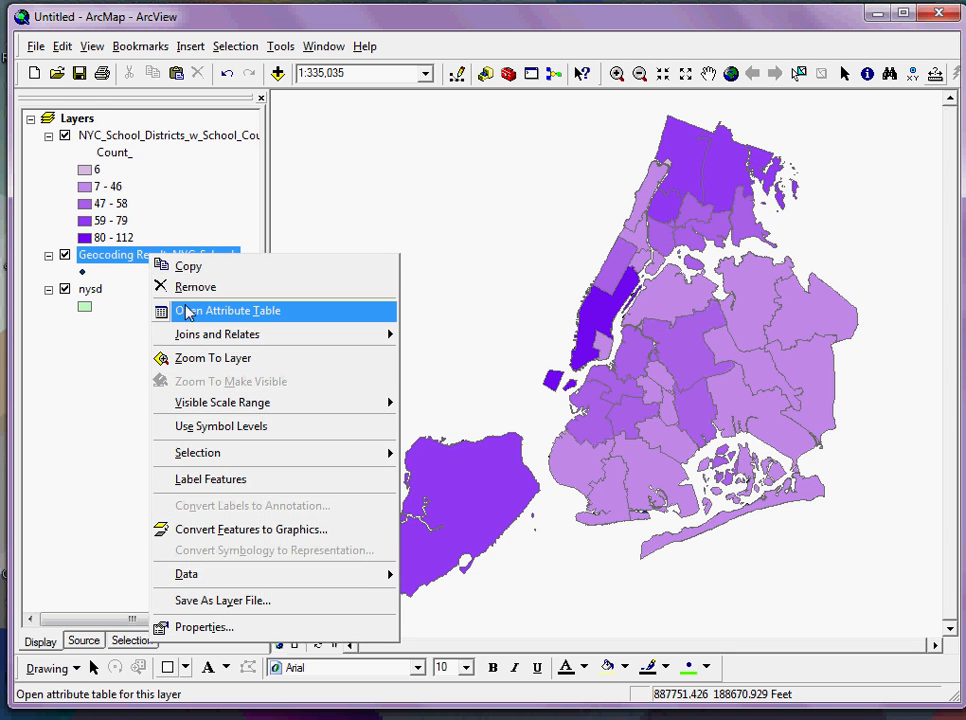
click(228, 310)
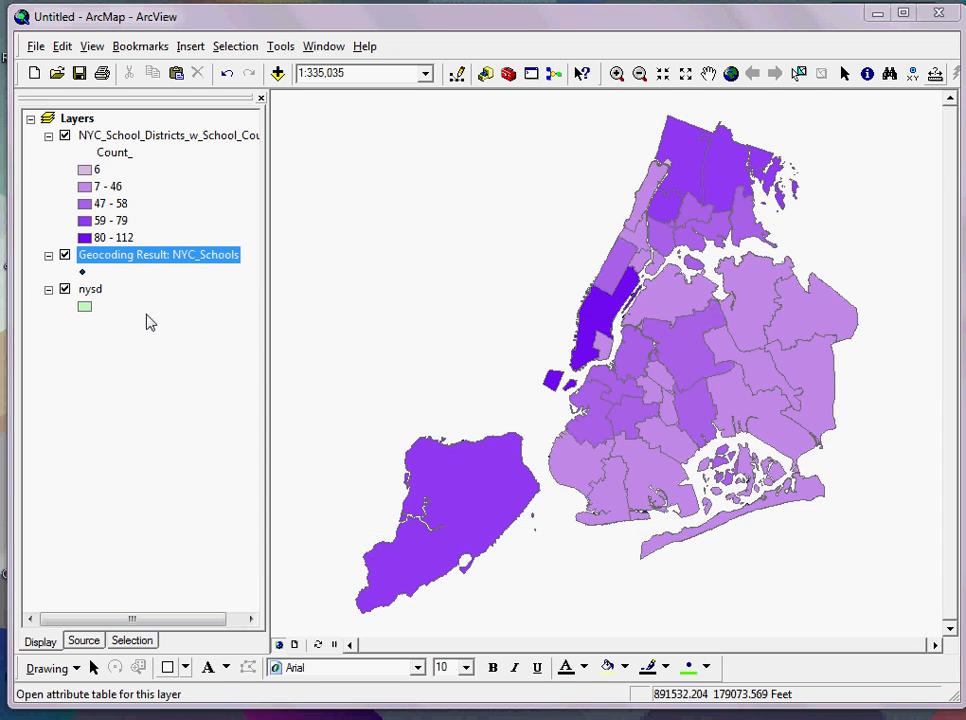
mouse_move(90, 294)
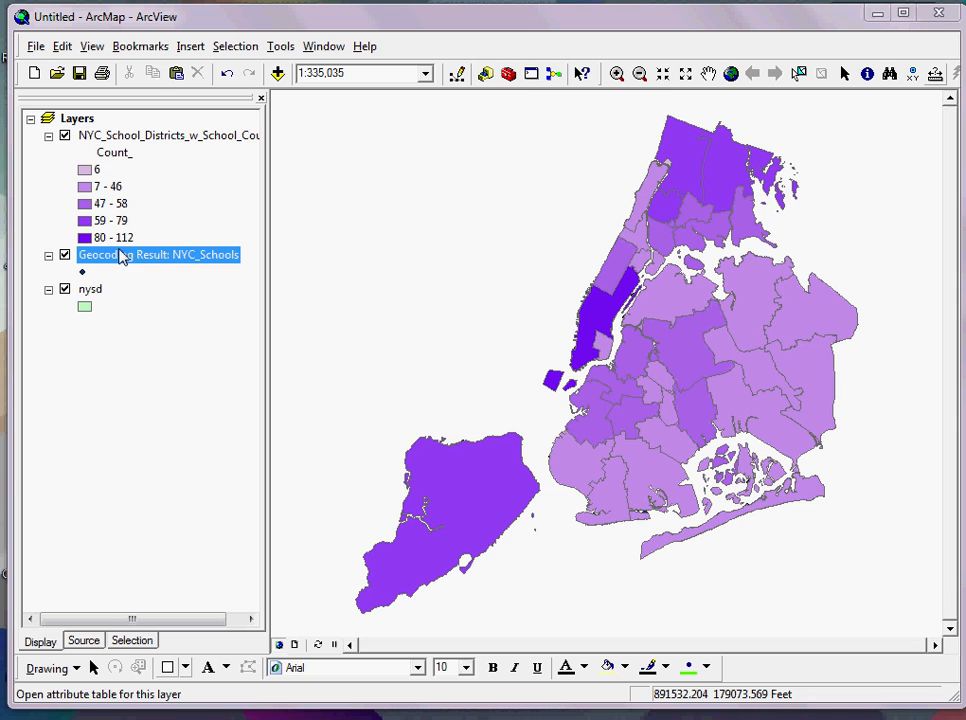
mouse_move(196, 258)
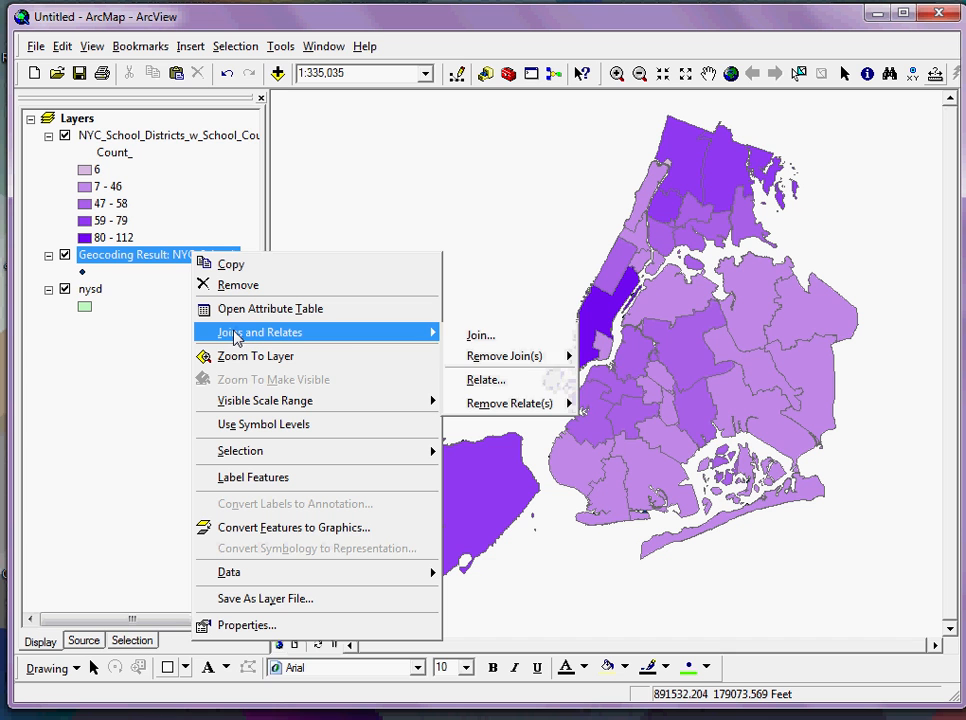
mouse_move(480, 336)
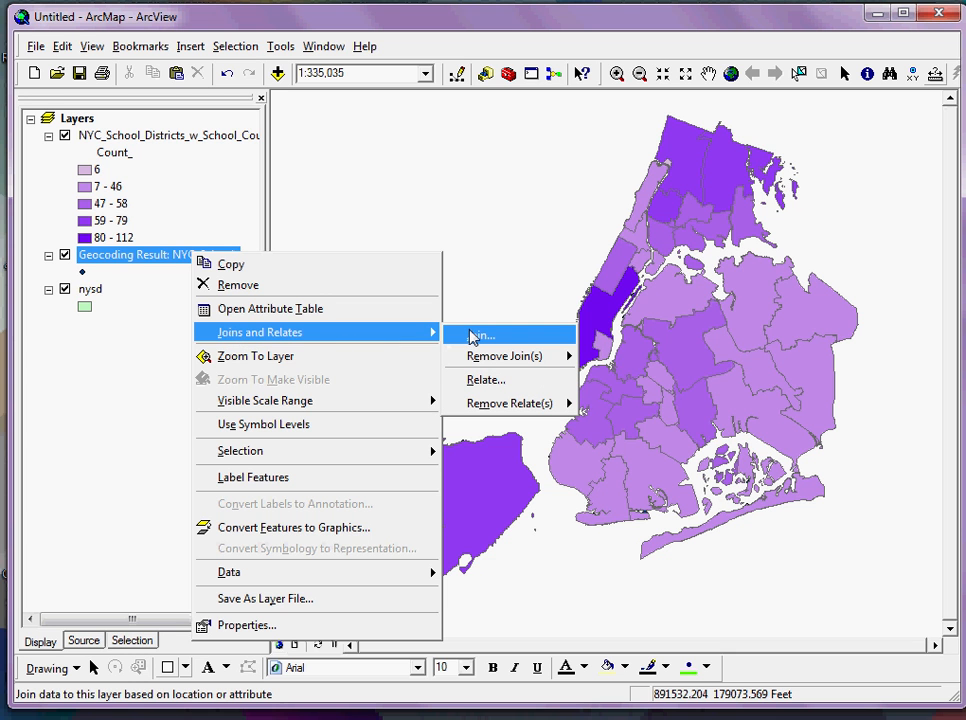
- Set up a spatial join of the nysd districts onto the school points
click(476, 334)
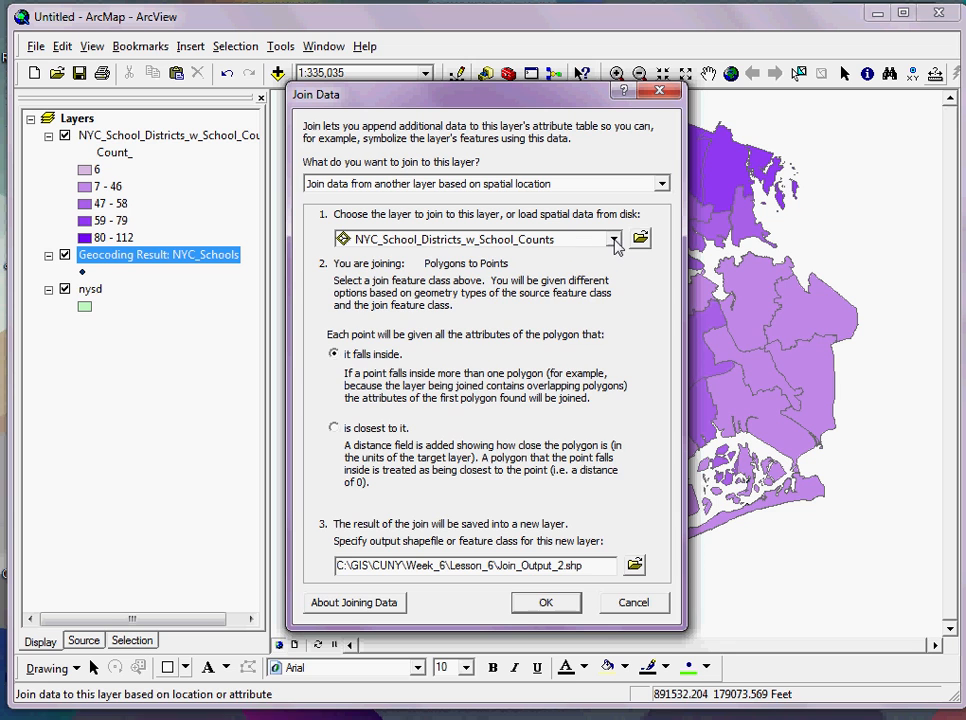
click(612, 240)
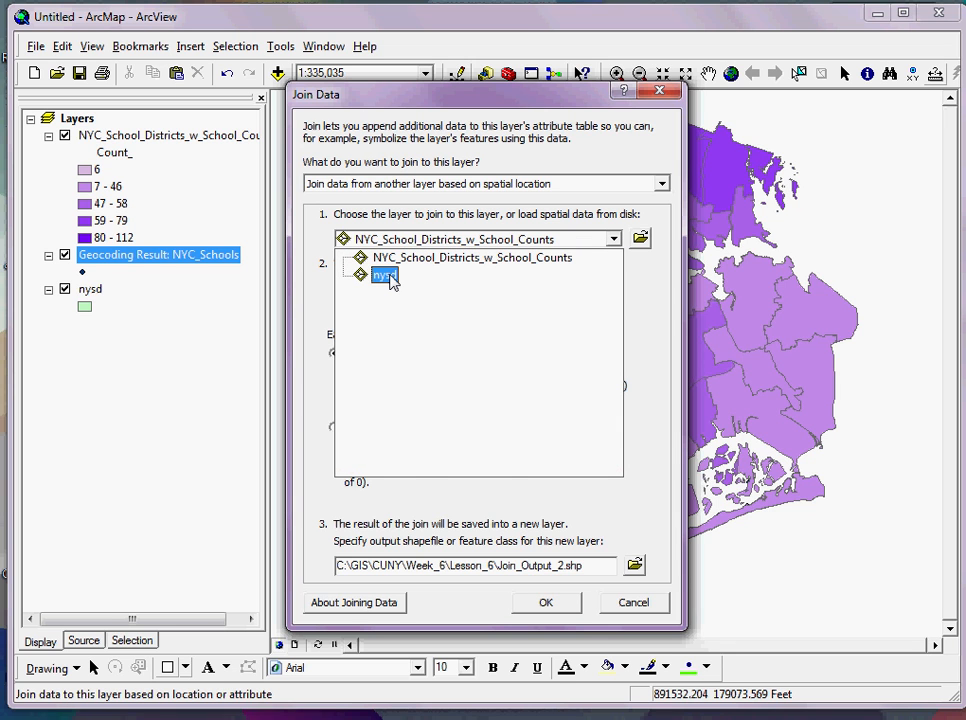
click(384, 276)
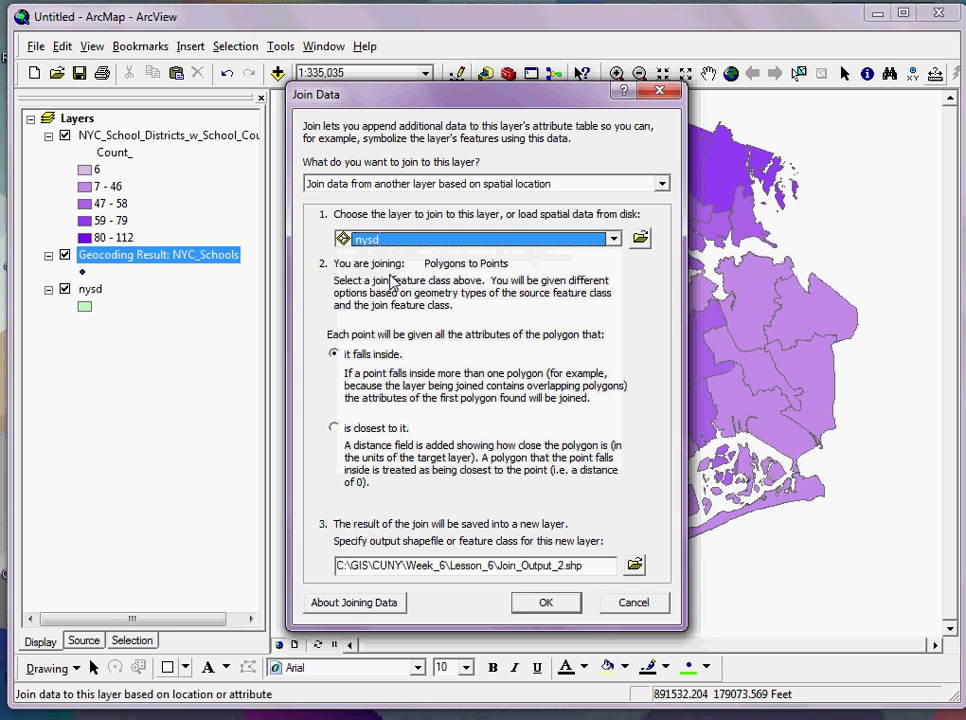
mouse_move(460, 350)
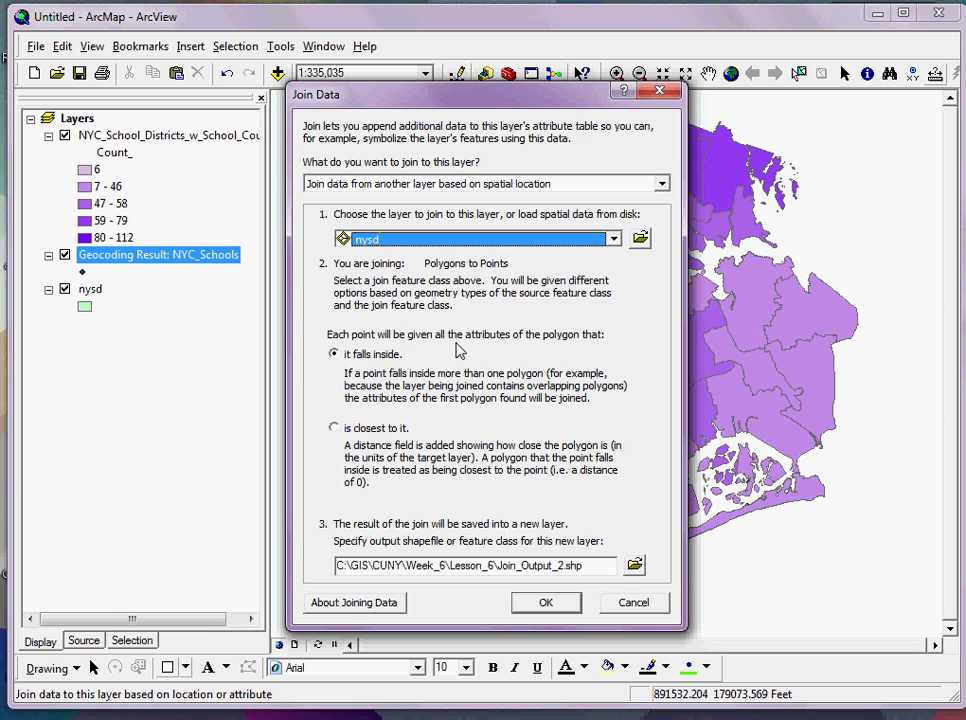
mouse_move(388, 410)
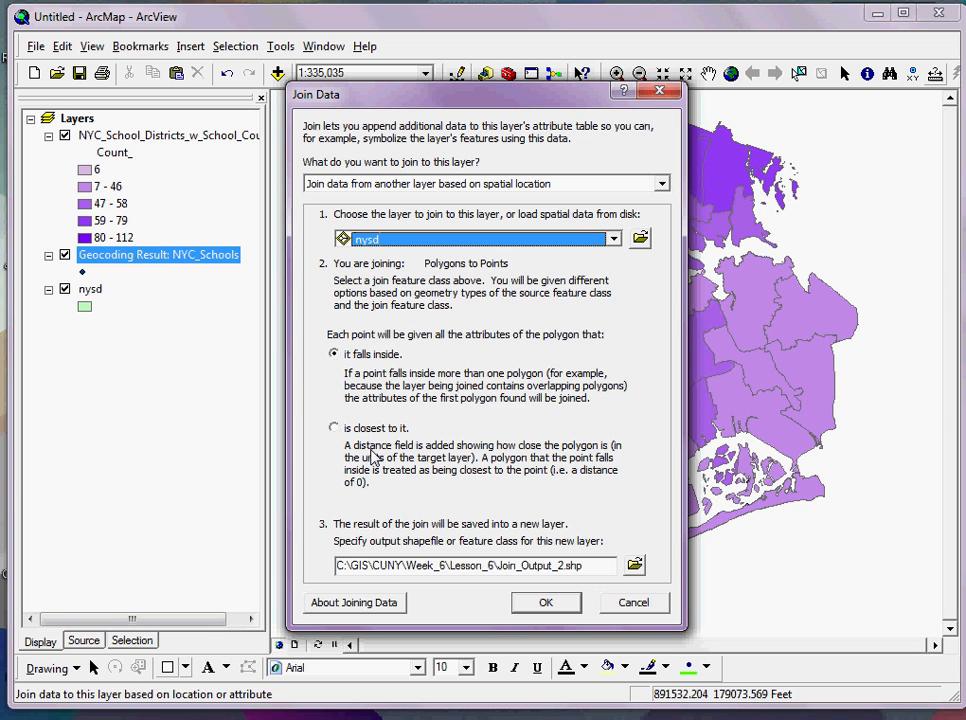
mouse_move(370, 374)
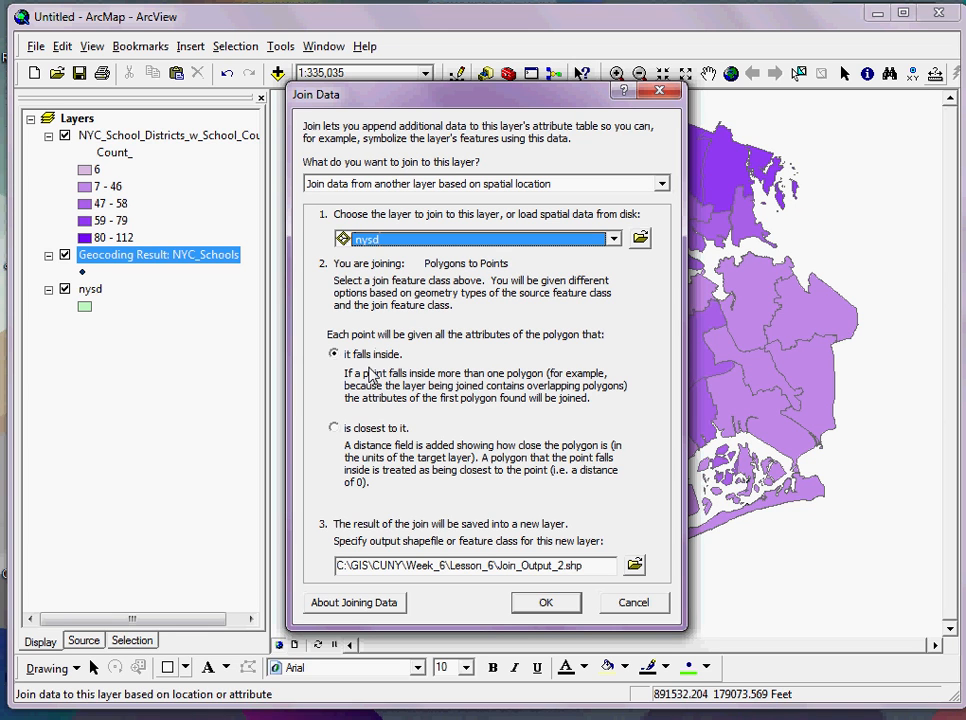
mouse_move(560, 608)
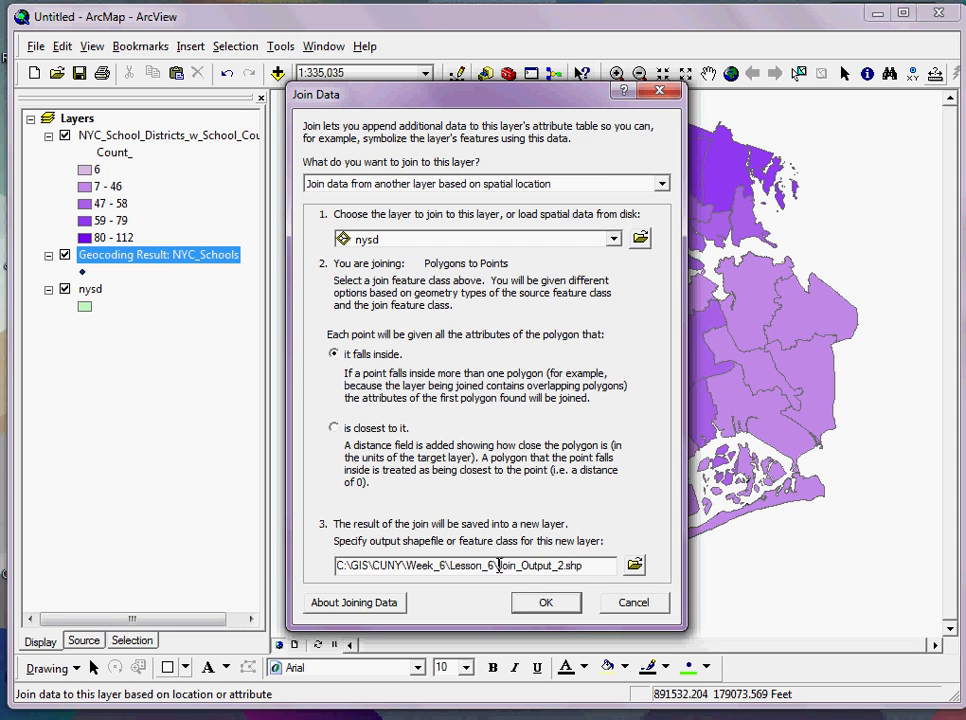
- Name the output Schools_w_District.shp and run the join, adding the layer to the map
double_click(536, 564)
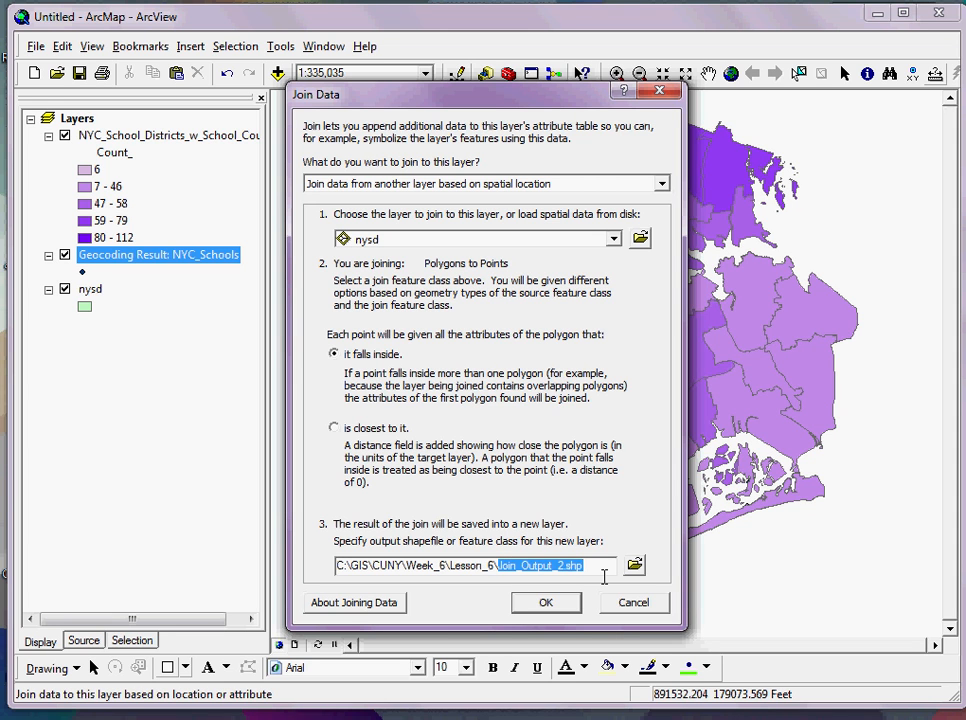
key(Delete)
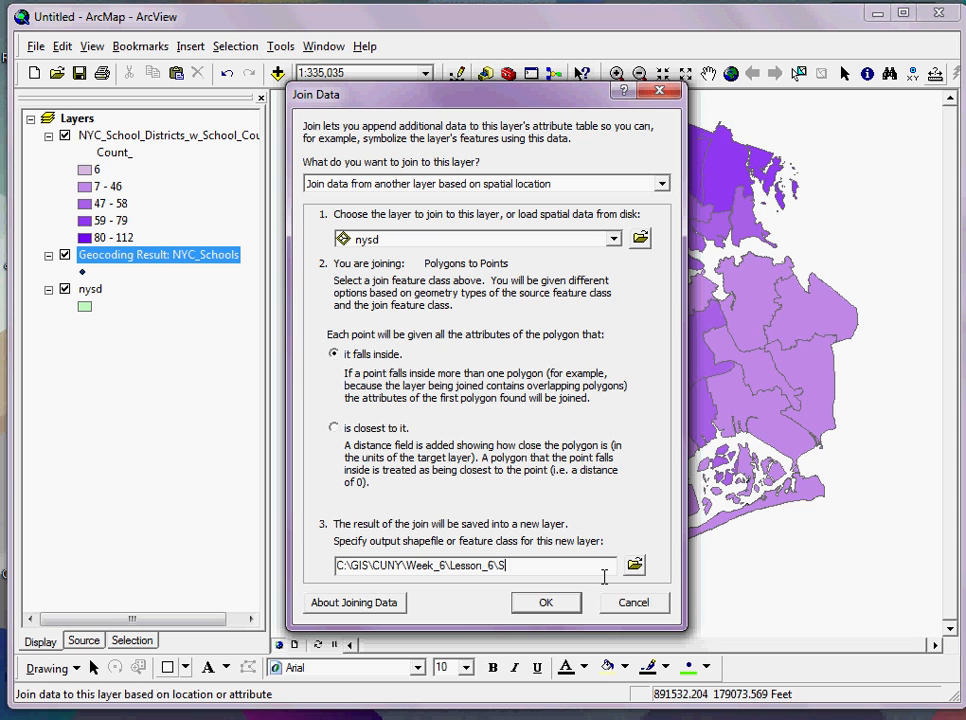
text(Scools_w_)
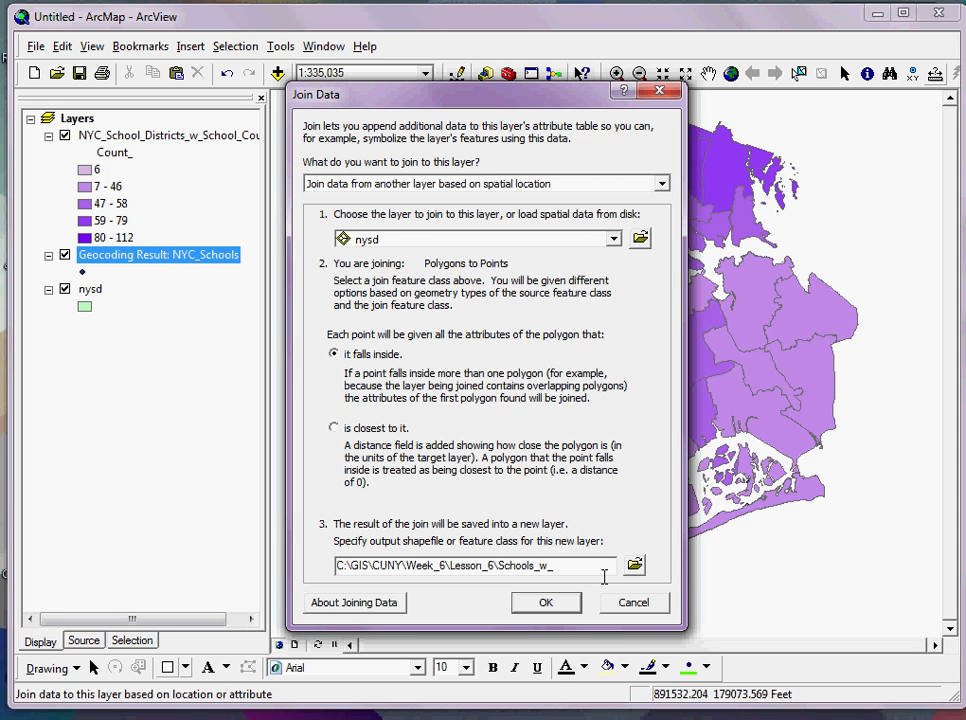
text(District)
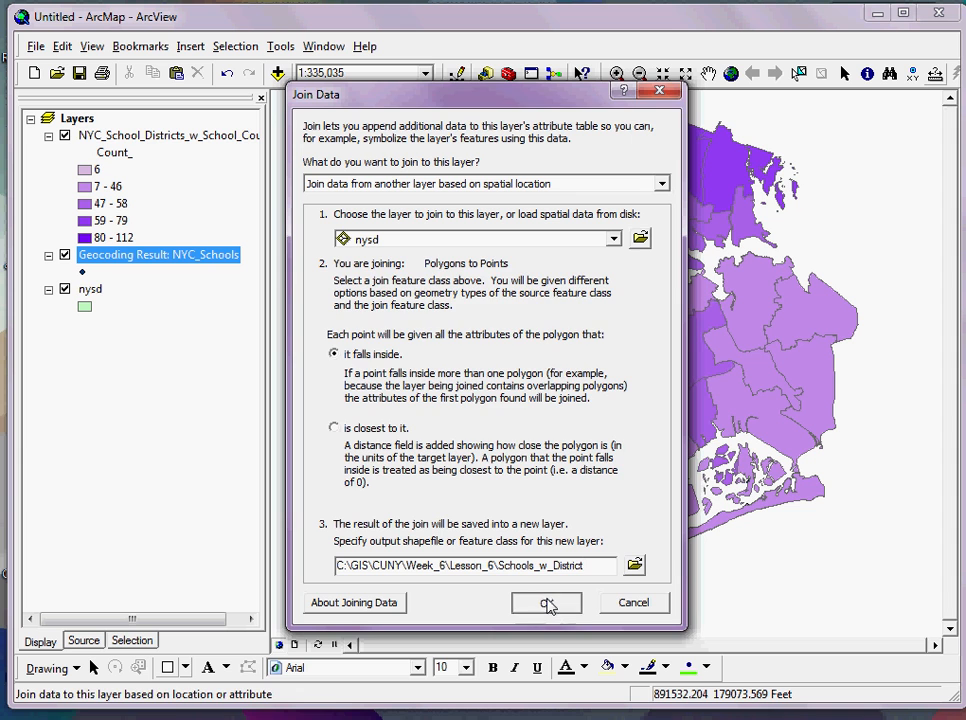
click(544, 604)
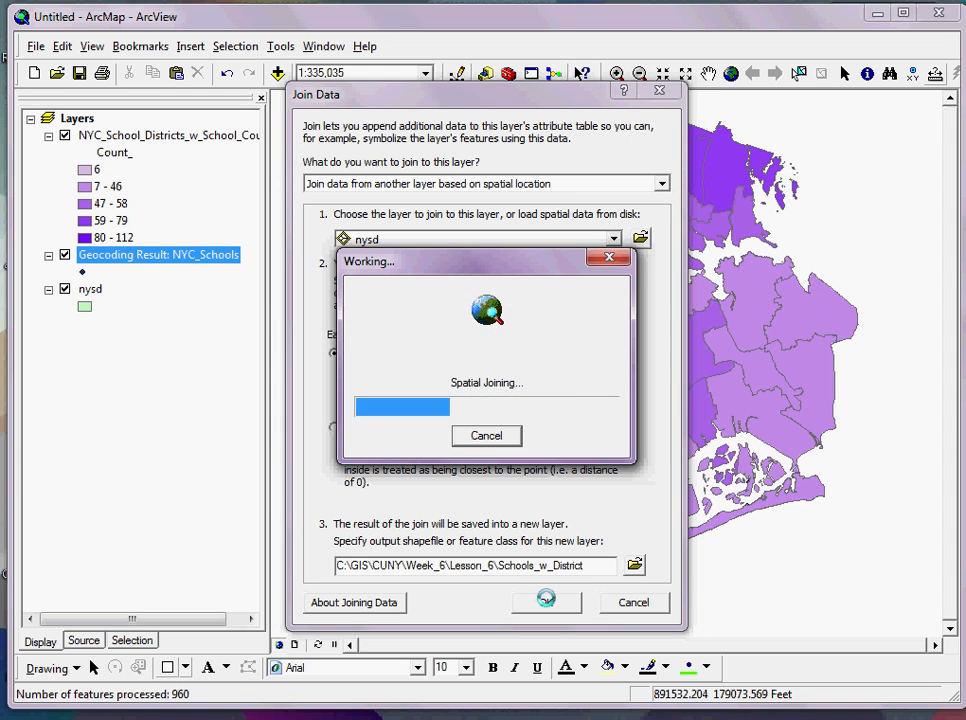
click(546, 600)
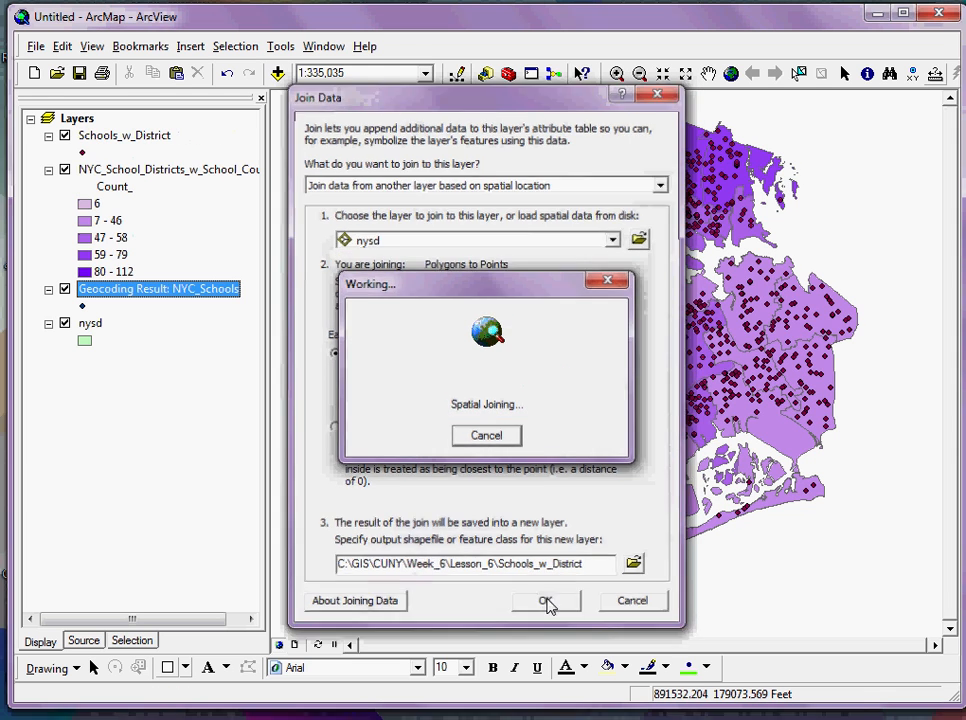
click(546, 600)
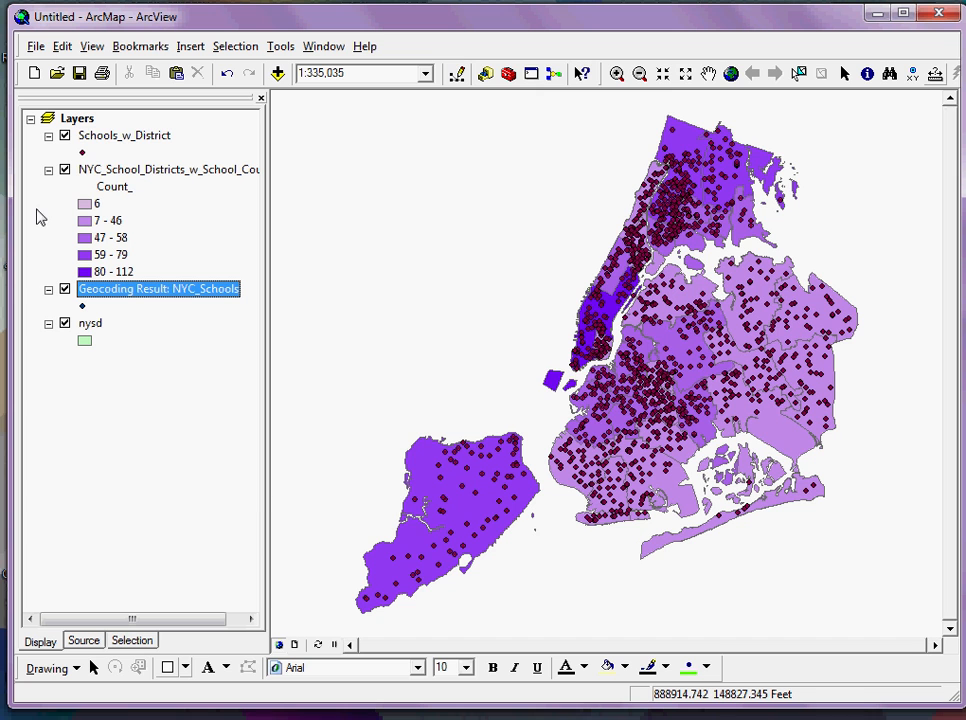
mouse_move(108, 146)
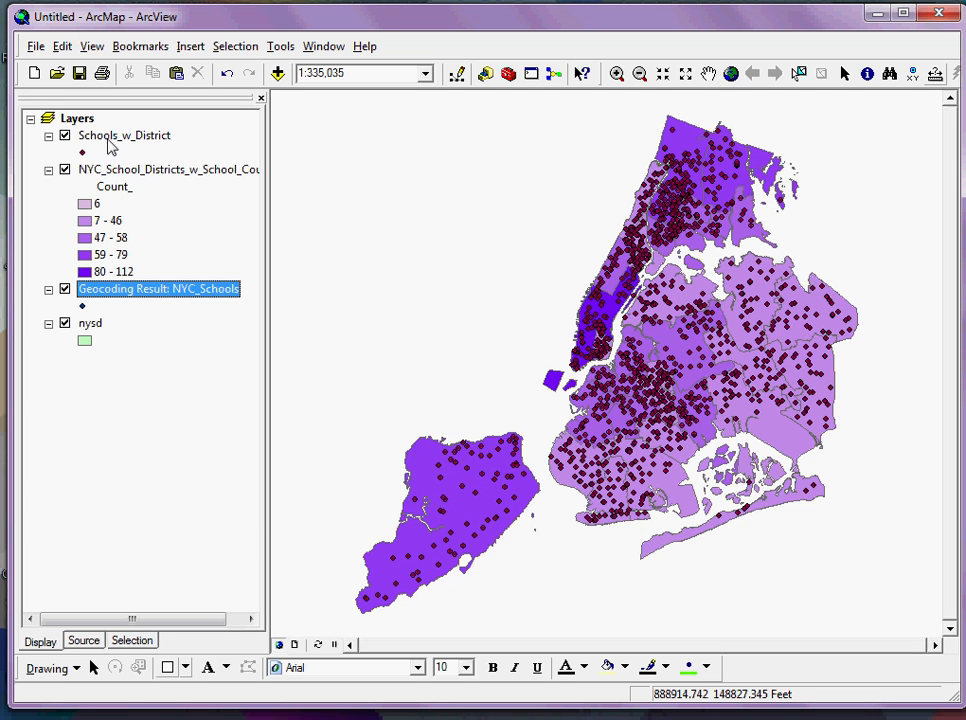
- View the Schools_w_District attribute table and delete the redundant FID_2 field
right_click(124, 136)
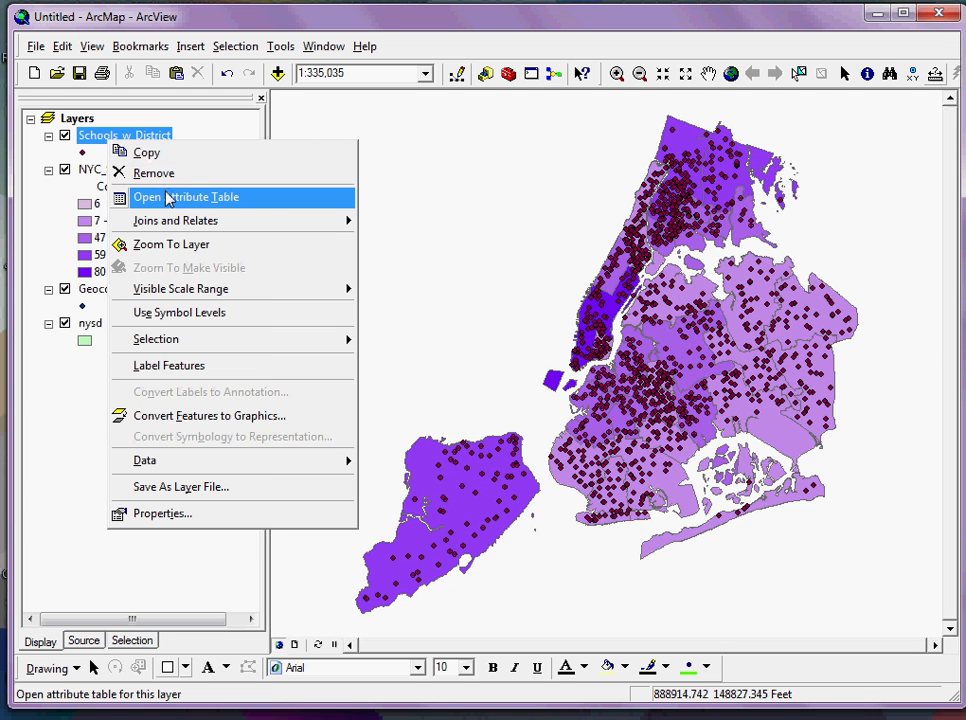
click(184, 196)
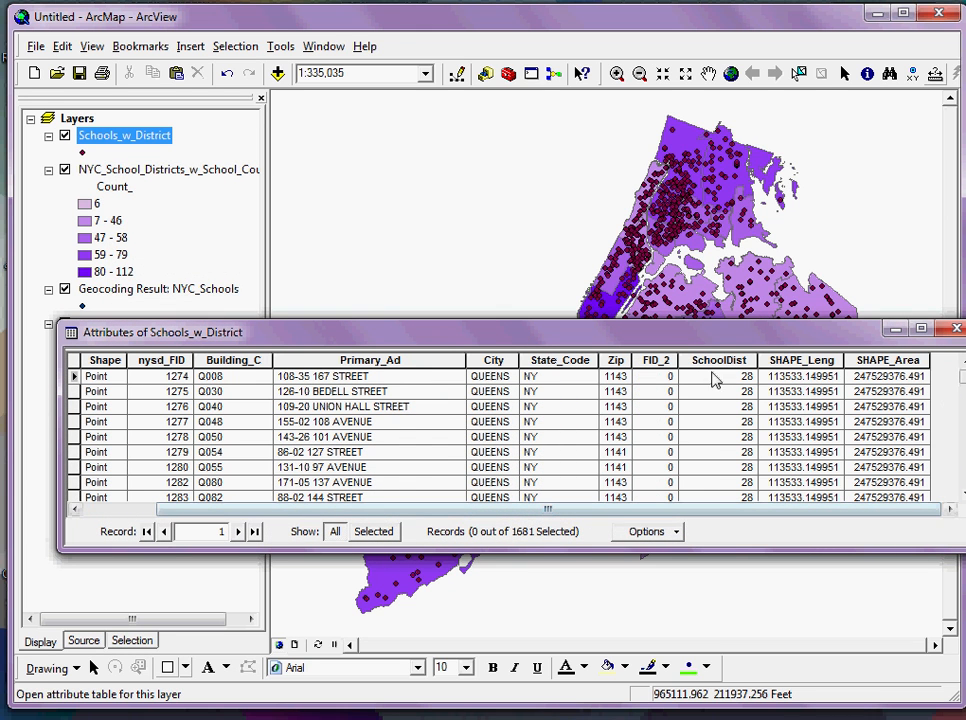
click(716, 360)
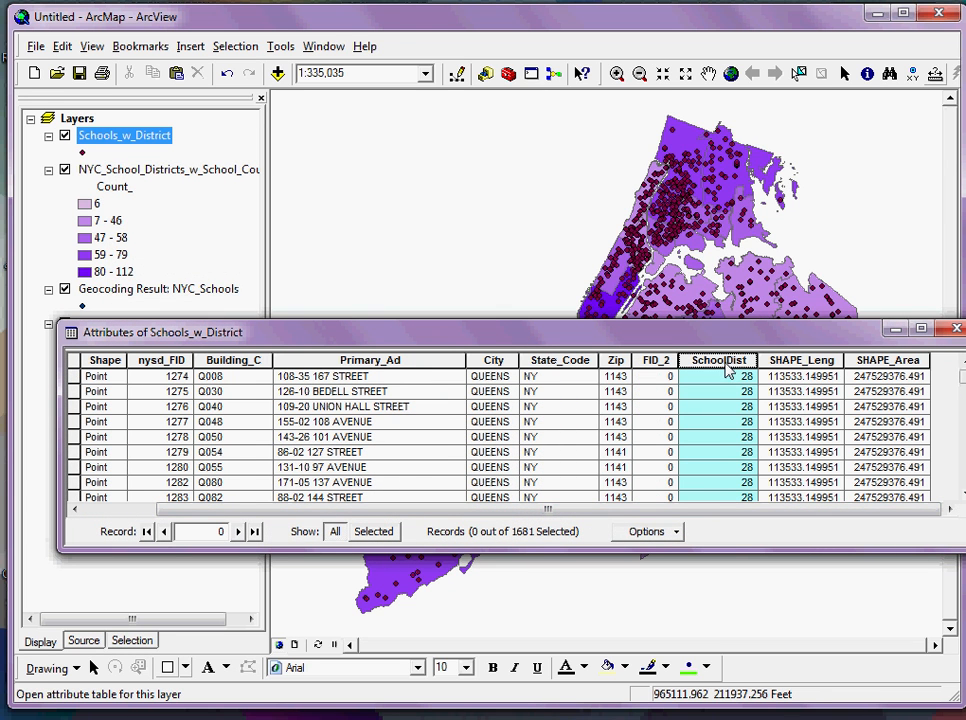
mouse_move(728, 384)
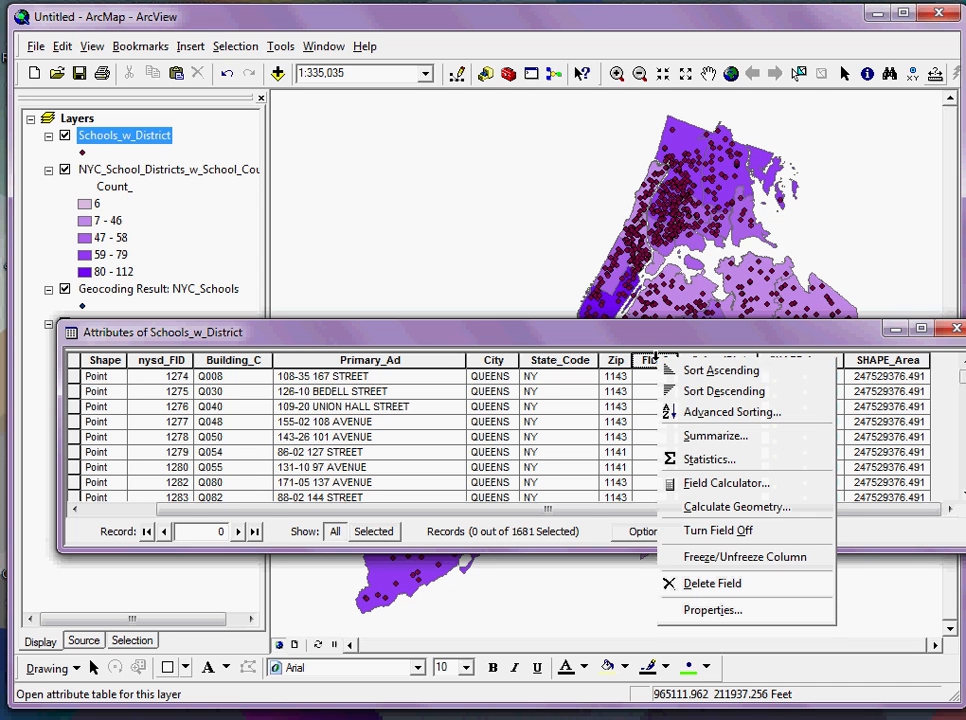
mouse_move(740, 584)
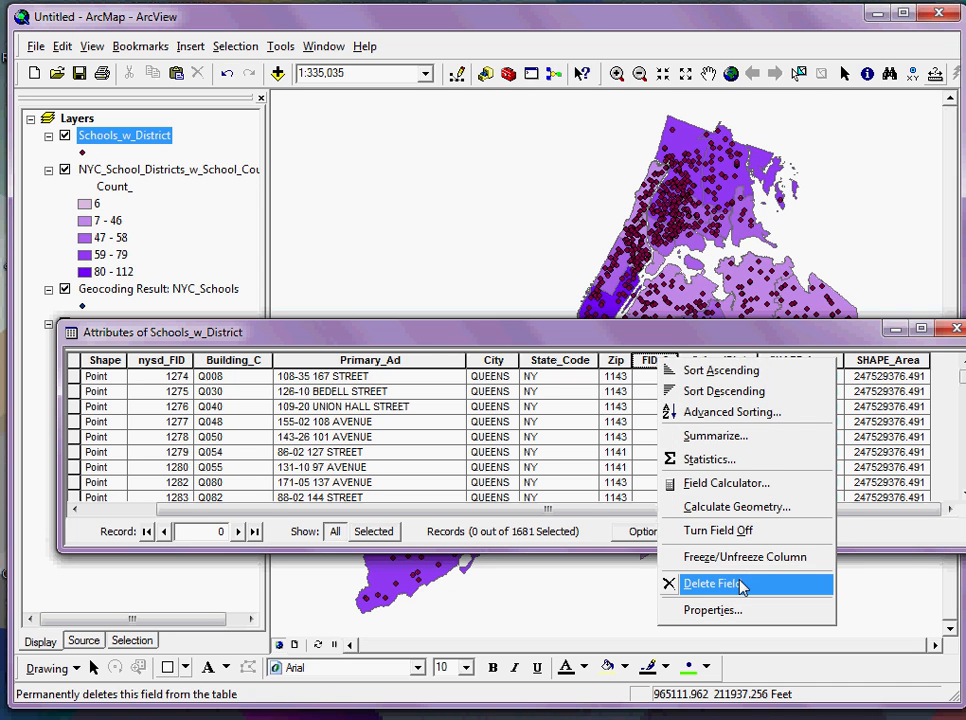
click(712, 584)
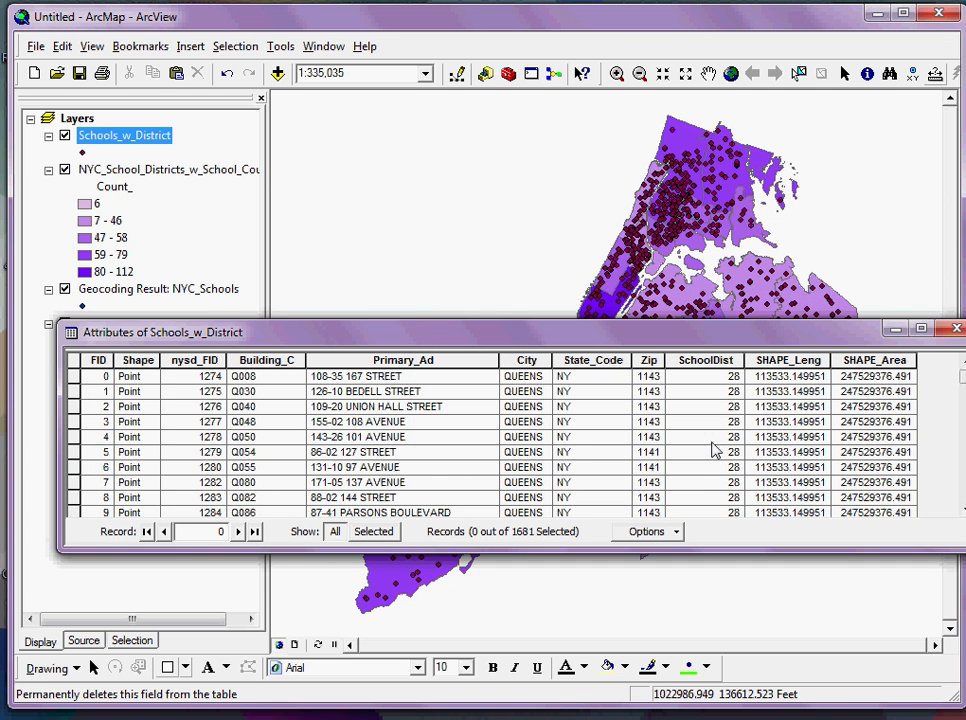
mouse_move(924, 348)
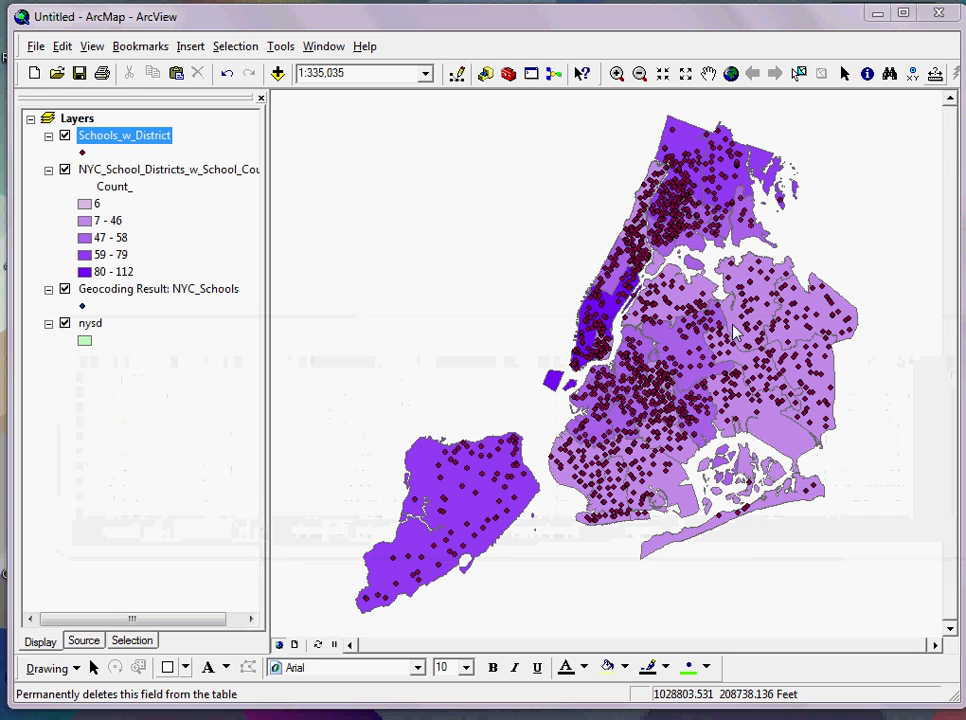
- Set Schools_w_District symbology to Unique values on the SchoolDist field
double_click(124, 136)
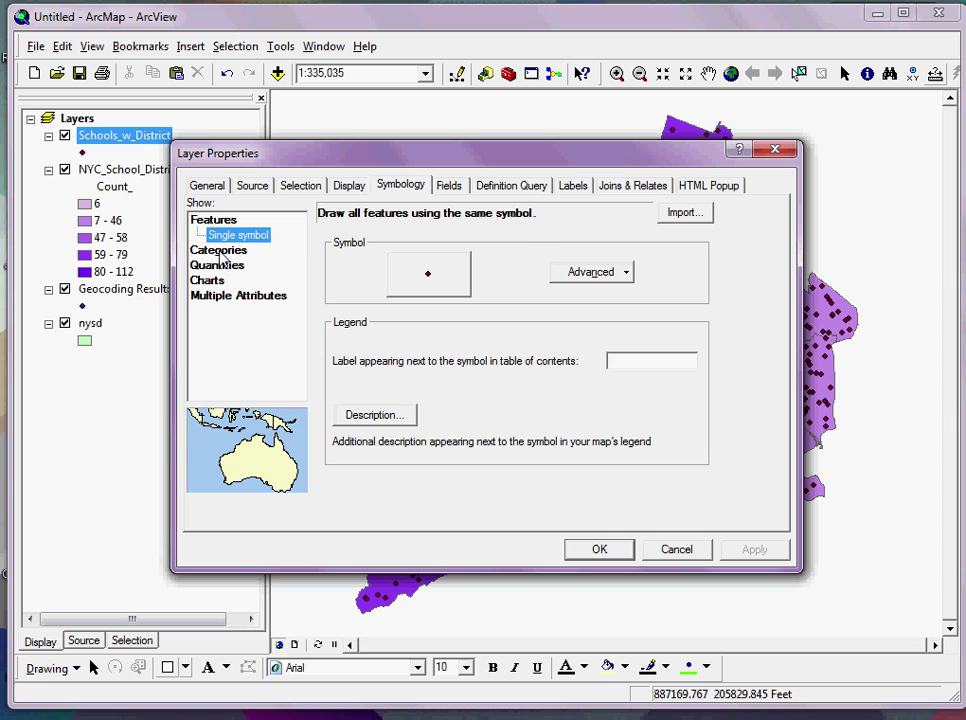
click(218, 234)
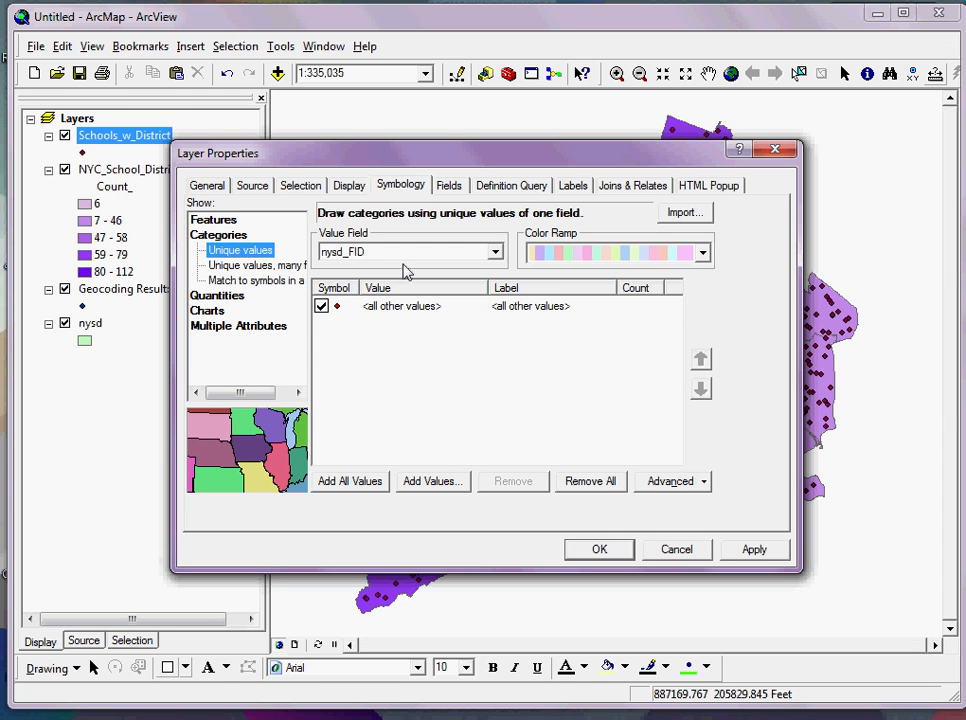
click(492, 252)
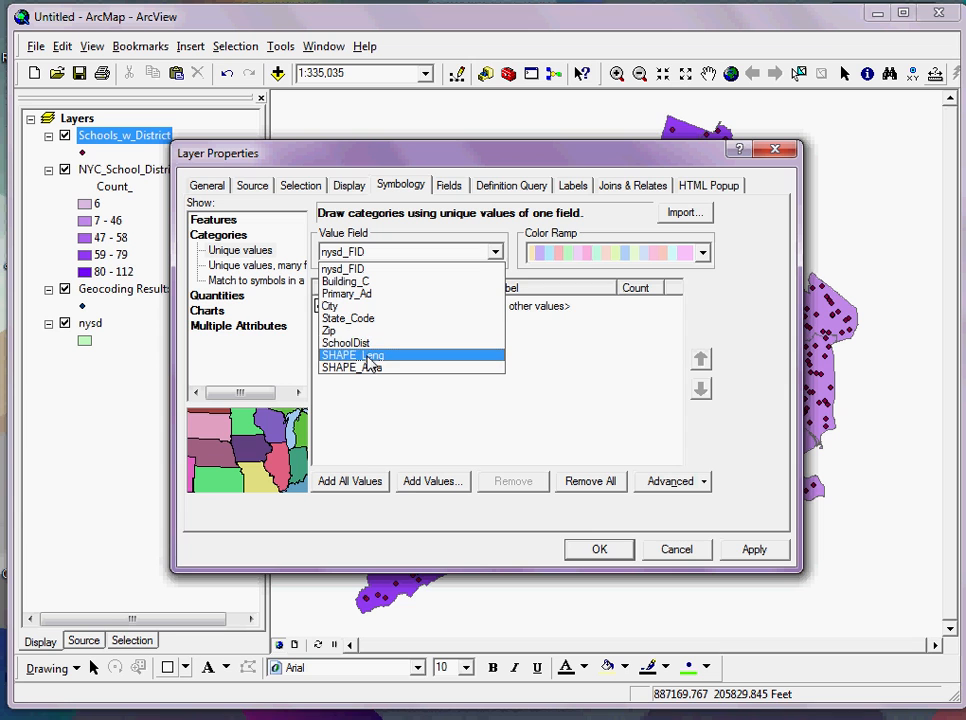
click(346, 344)
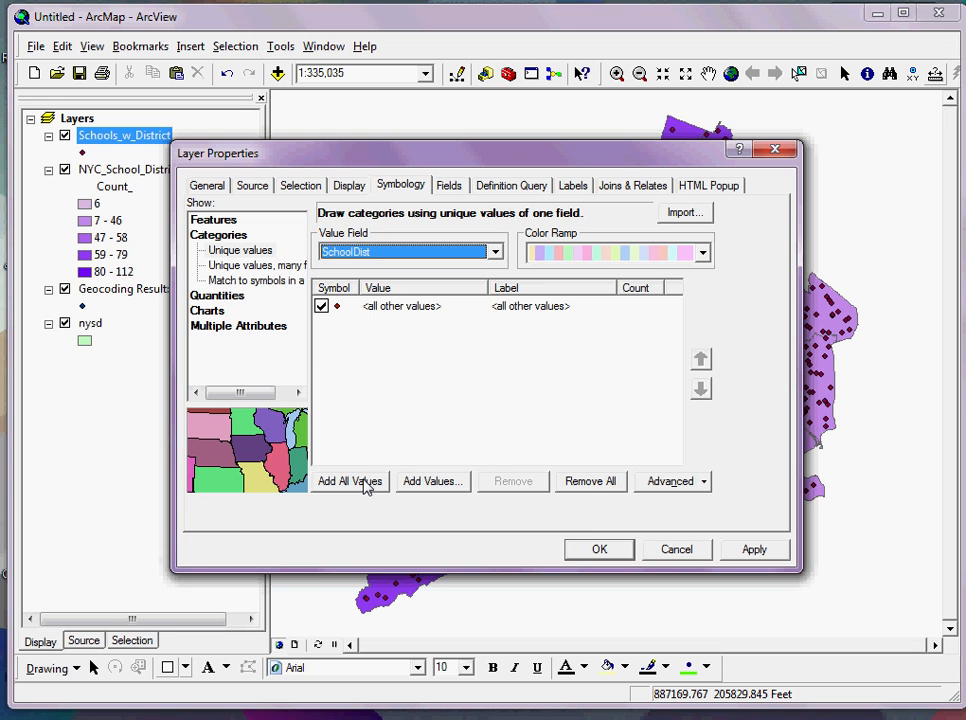
- Add all SchoolDist values, exclude 'all other values', and apply a multicolour ramp
click(348, 480)
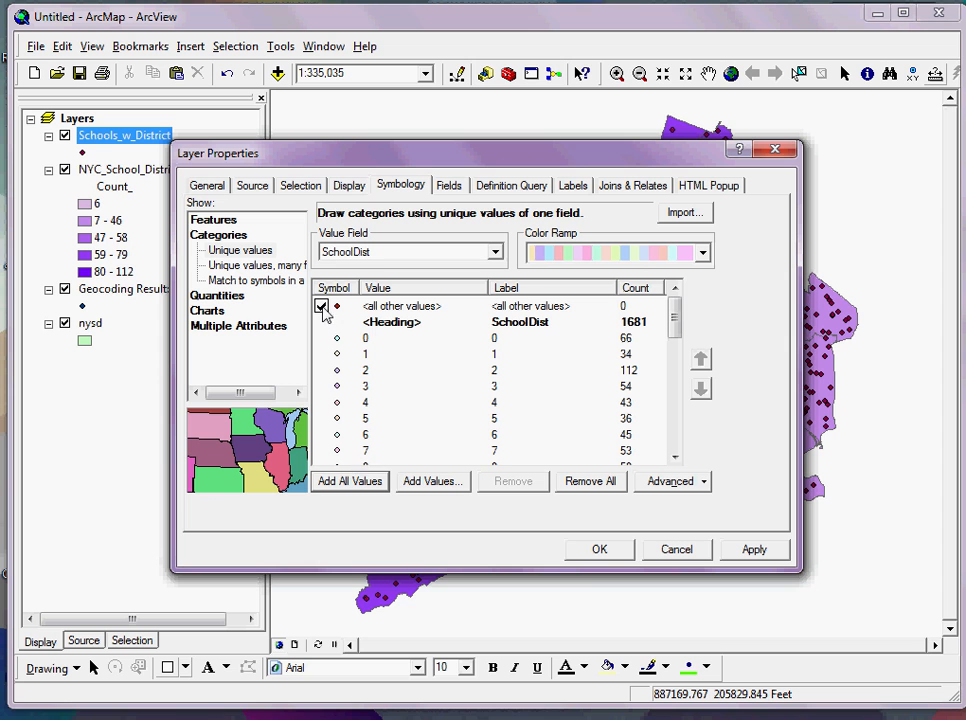
click(322, 306)
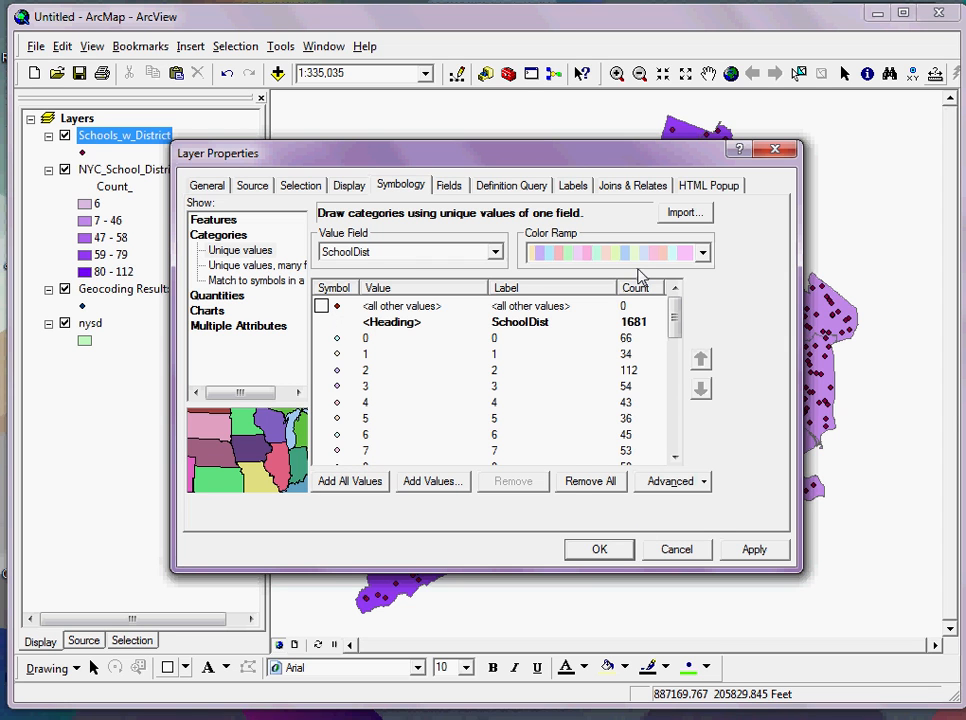
click(700, 252)
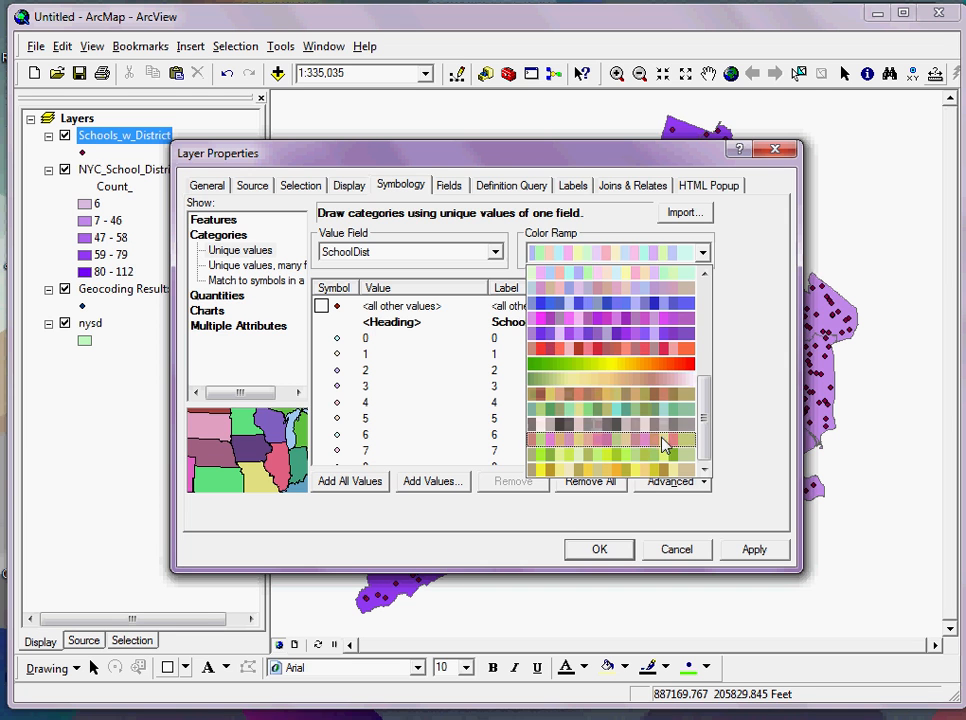
click(600, 548)
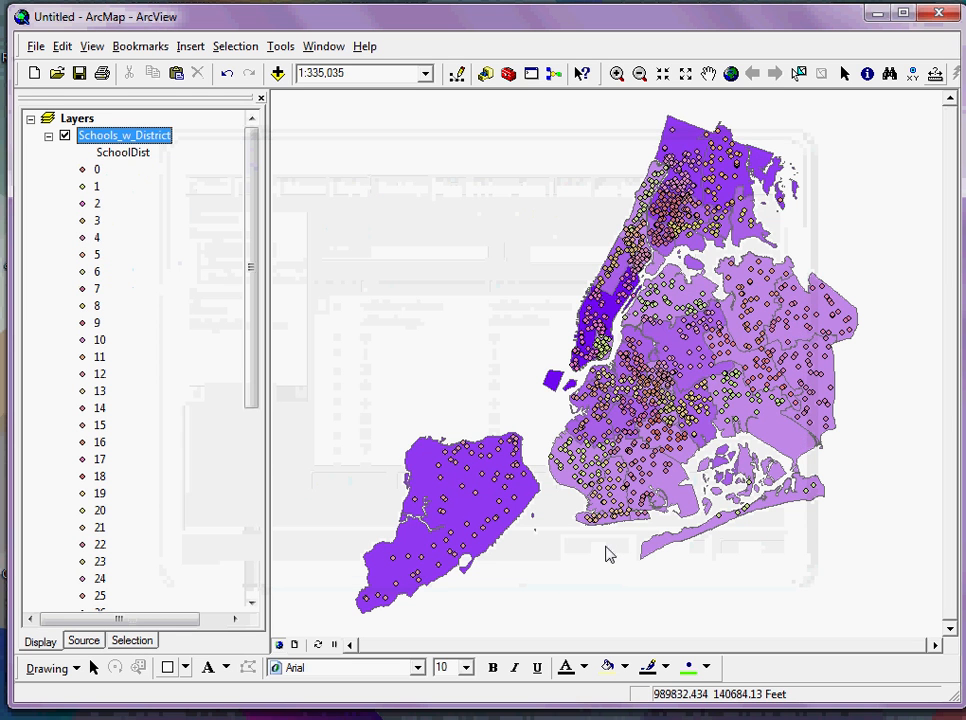
- Collapse the Schools_w_District legend and zoom in on Manhattan and neighbouring districts
click(616, 72)
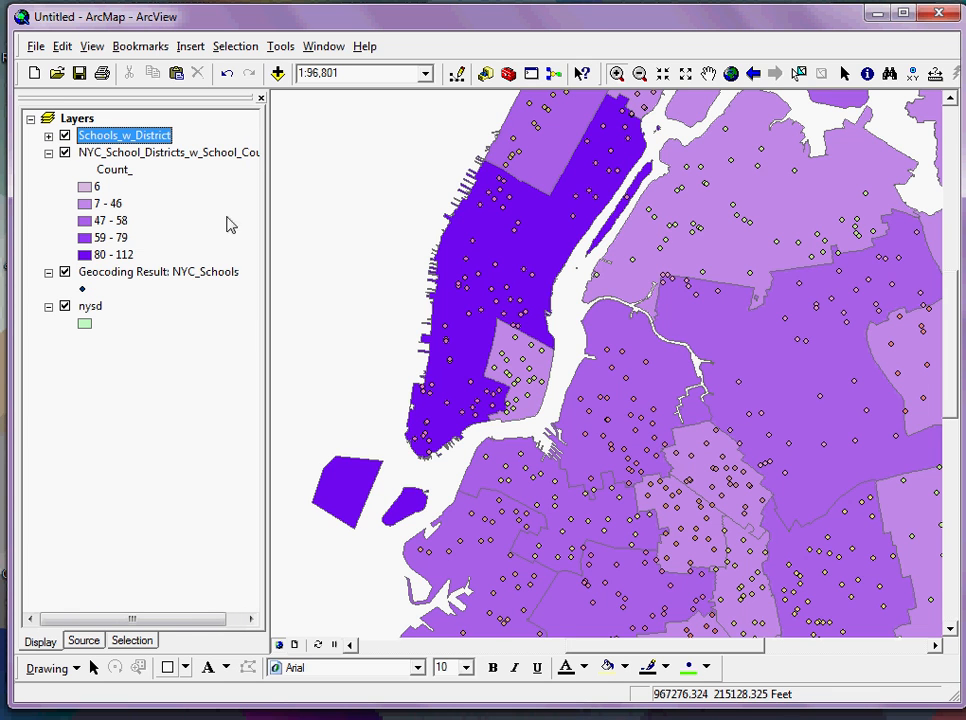
mouse_move(168, 378)
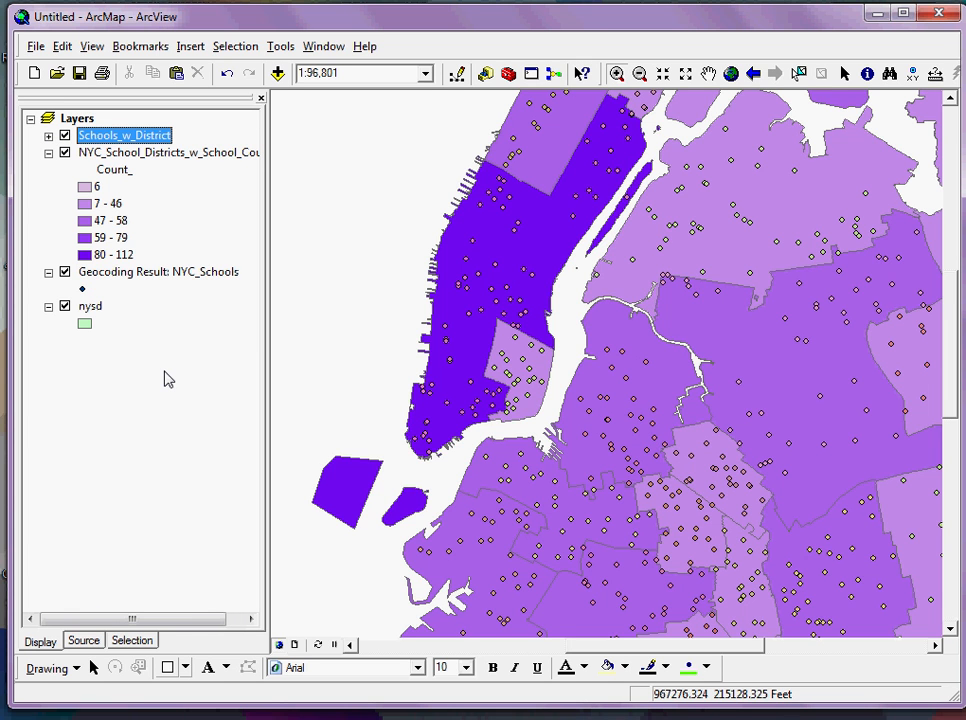